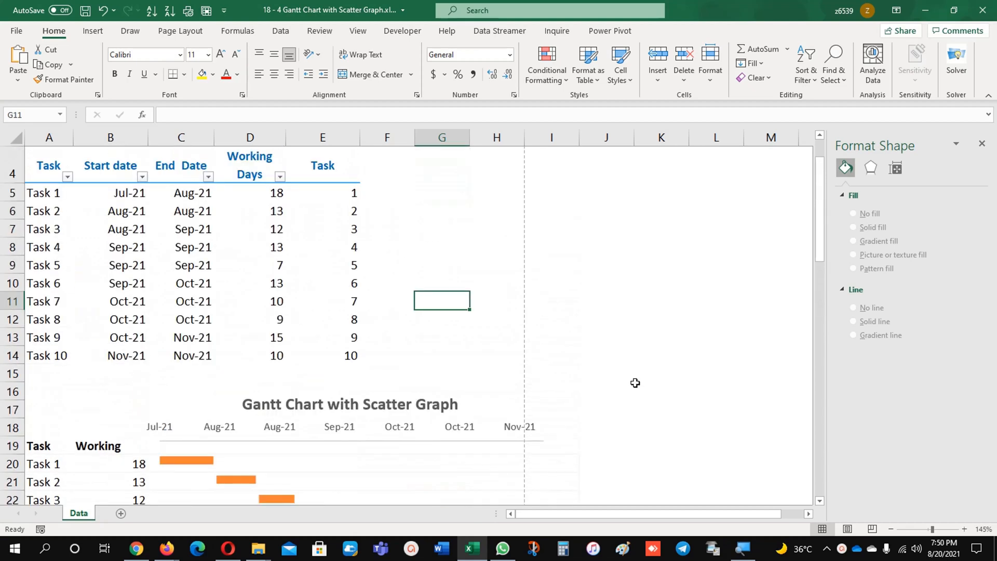
Review the Start date formulas and select the start dates B5:B14 for charting.
scroll(down, 3)
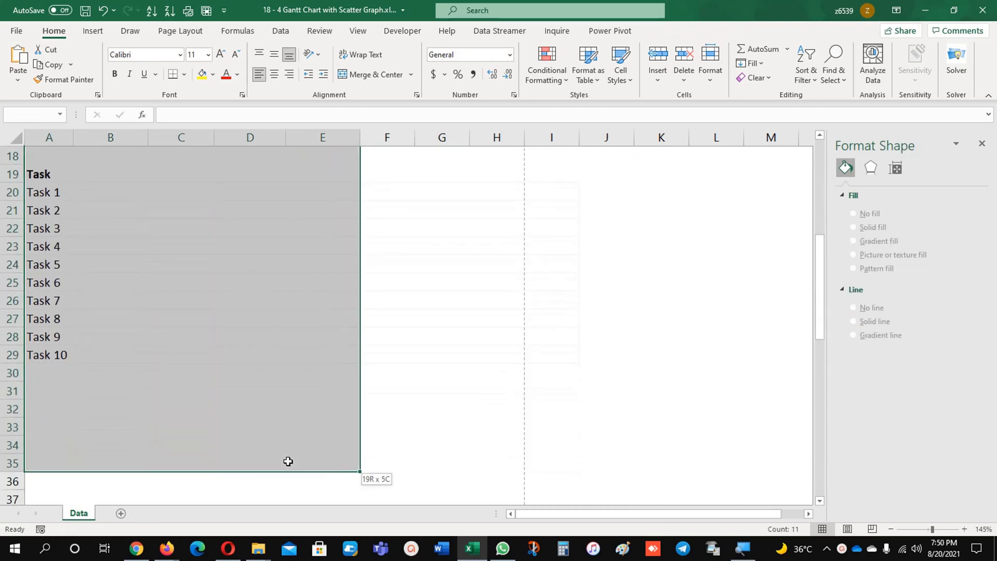
scroll(up, 3)
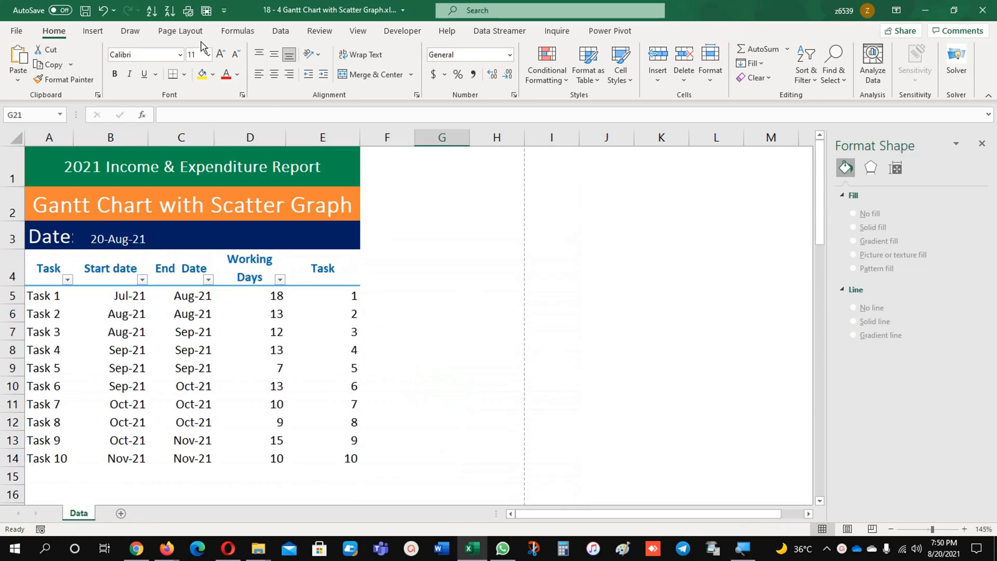
click(181, 31)
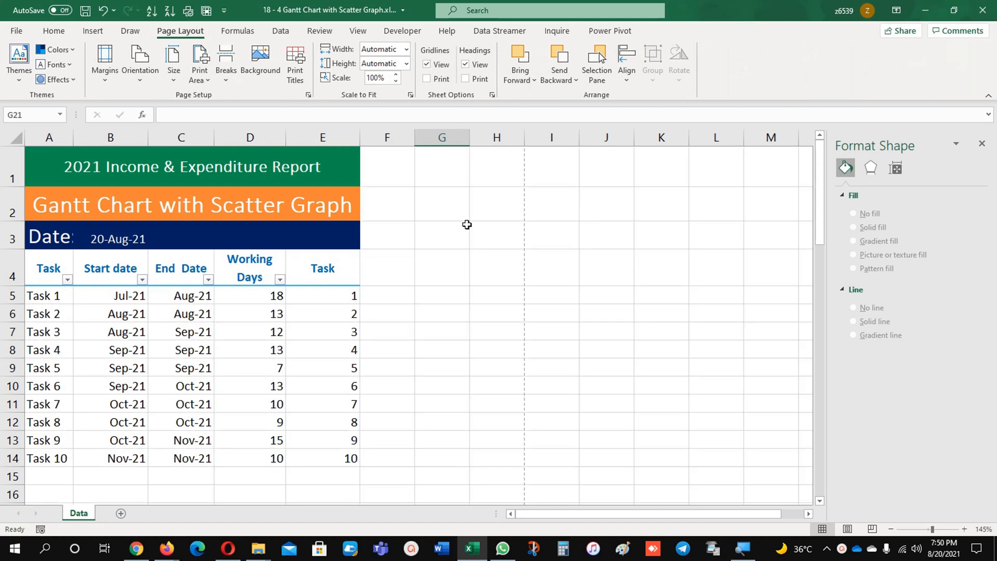
click(110, 368)
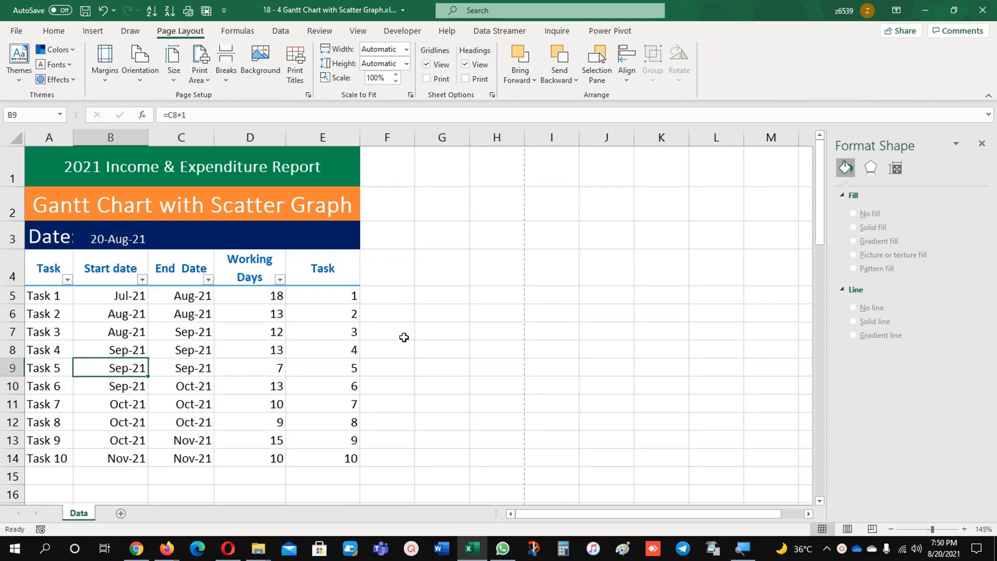
click(441, 349)
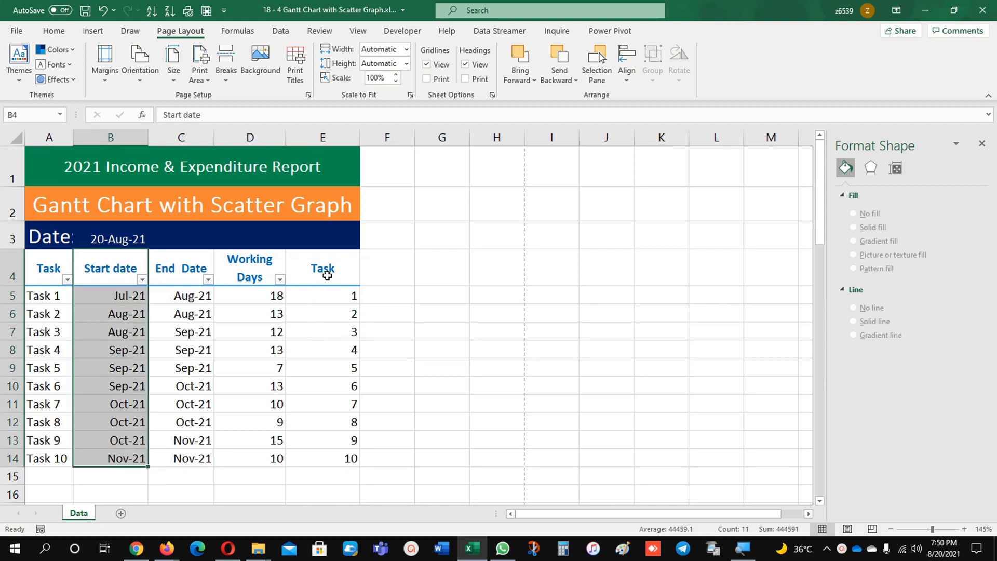
Add the Task numbers E4:E14 to the selection and insert a Scatter chart.
click(322, 268)
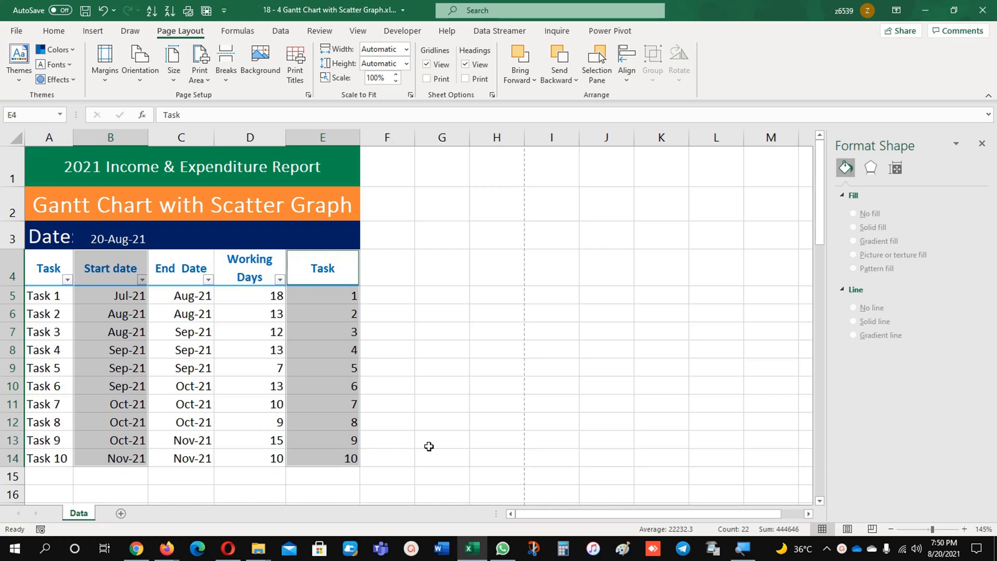
mouse_move(93, 30)
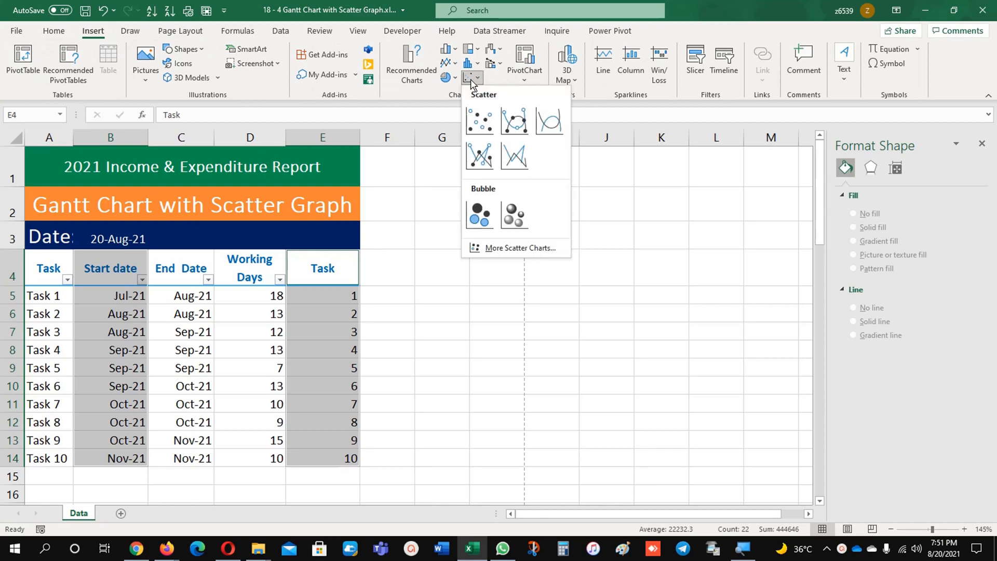
click(479, 121)
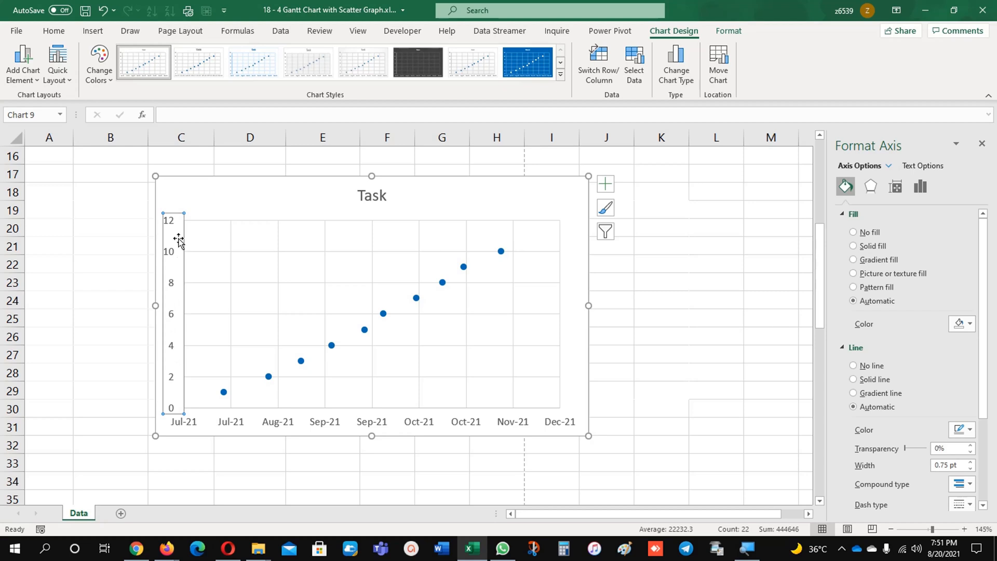
mouse_move(176, 269)
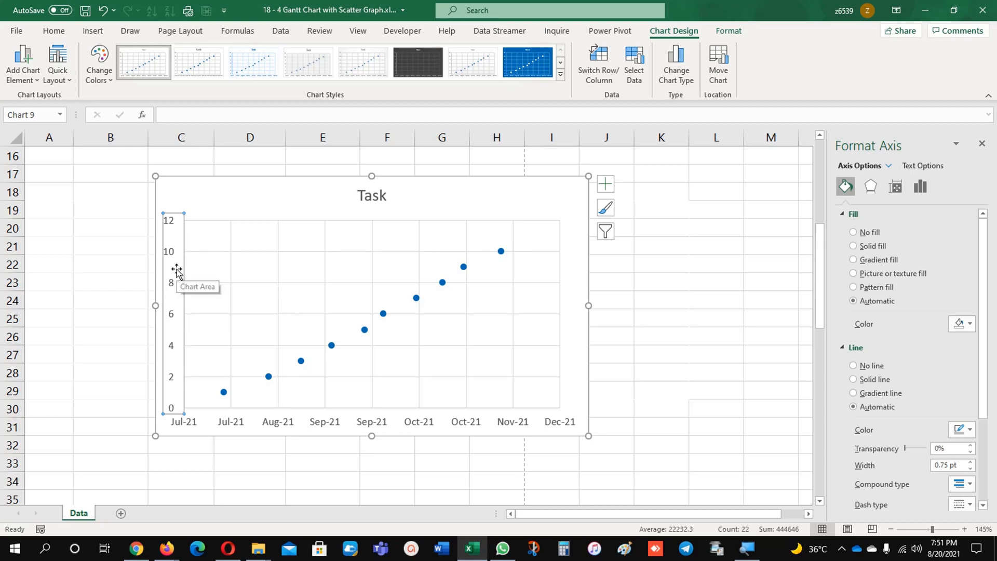
Set the task axis to run 1 to 10 with major and minor units 1, values in reverse order.
click(920, 186)
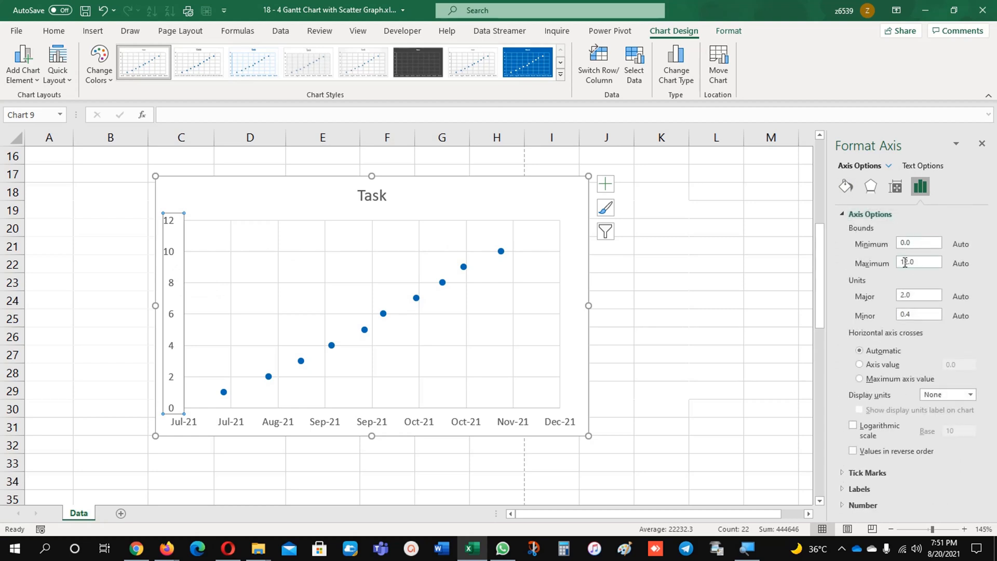
text(12.0)
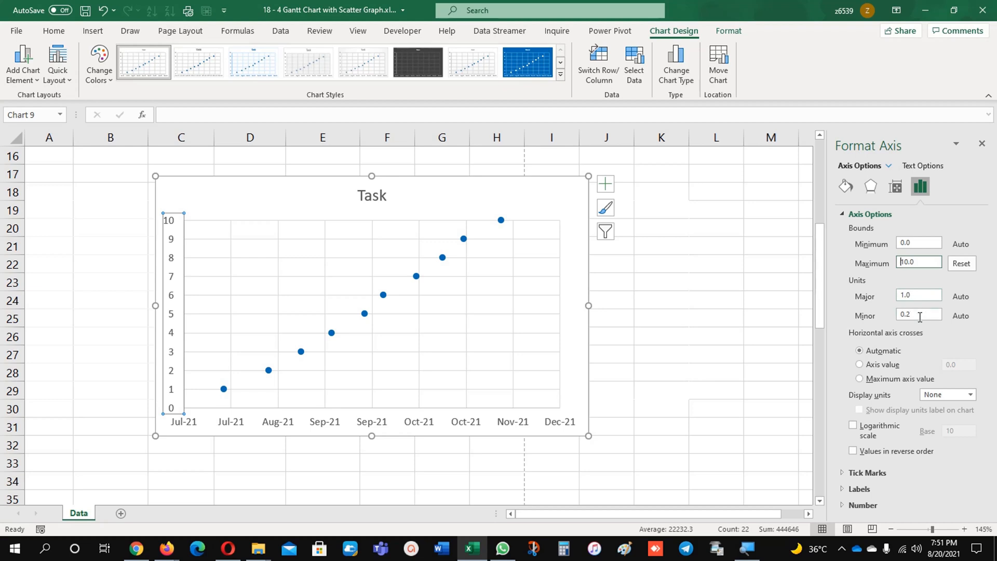
text(0.1)
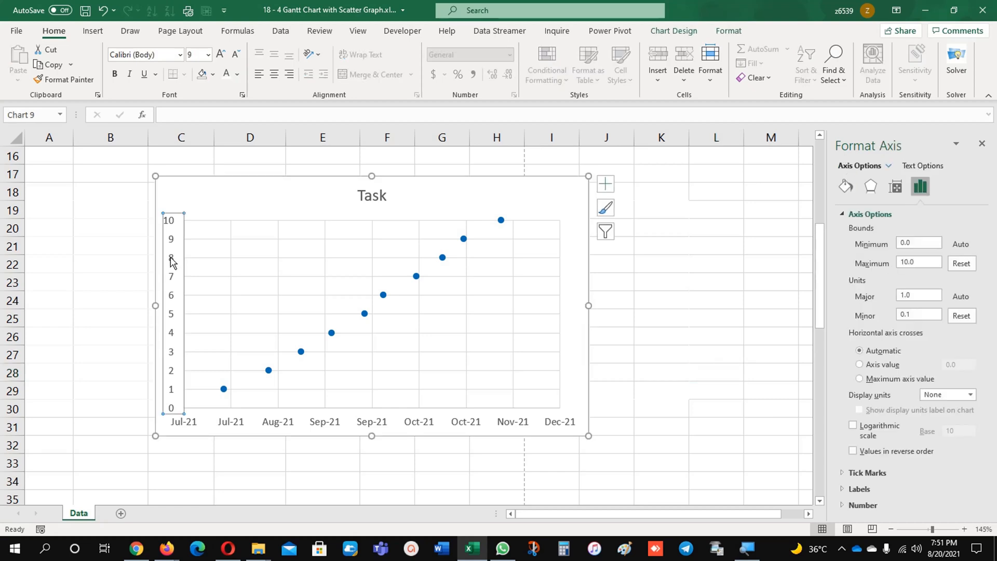
mouse_move(177, 415)
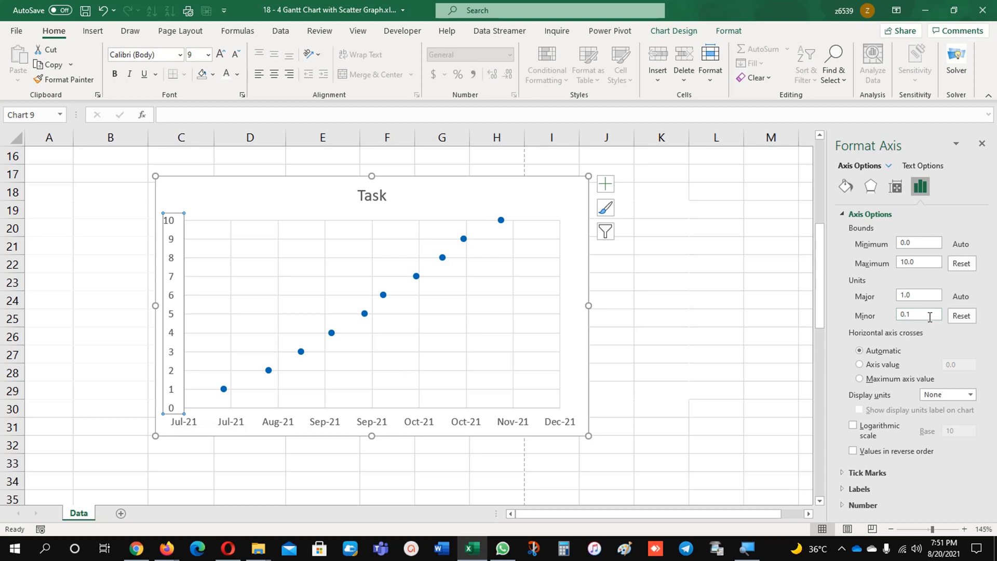
click(853, 451)
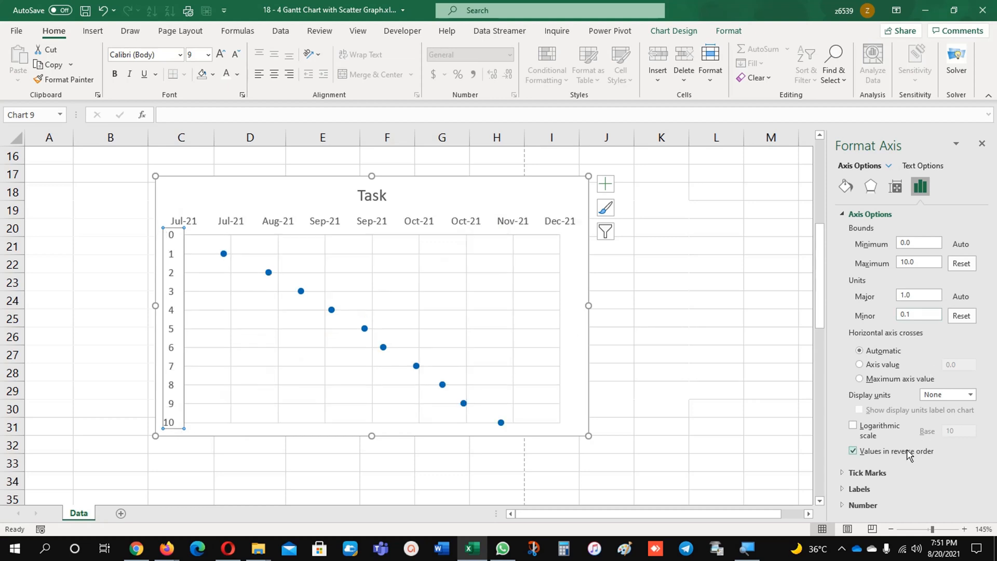
click(853, 449)
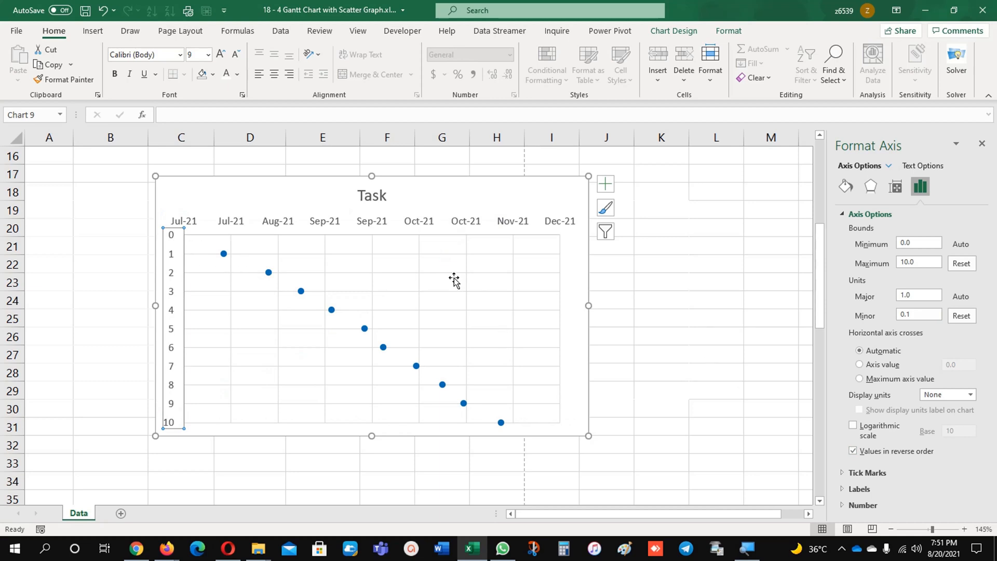
click(918, 313)
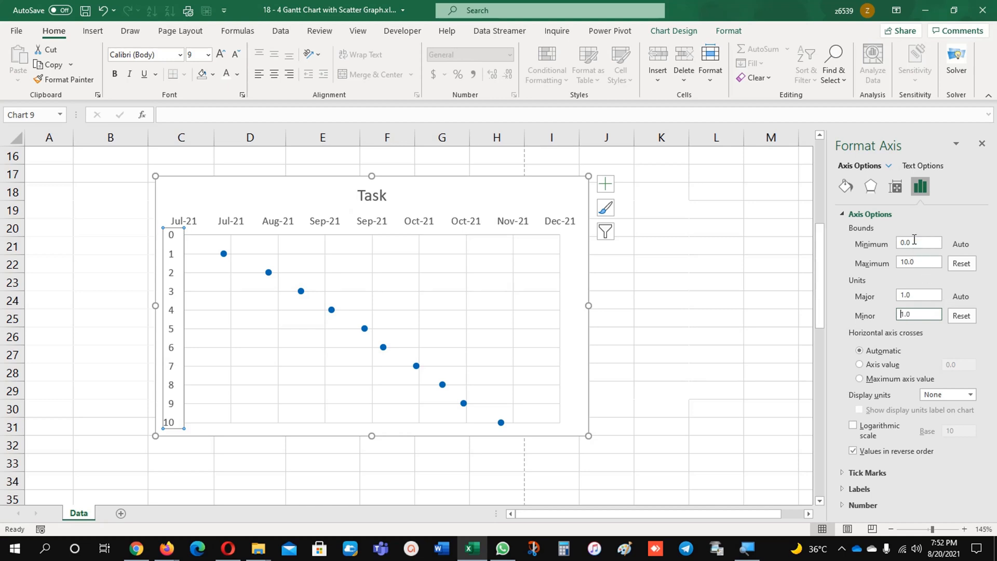
text(1.0)
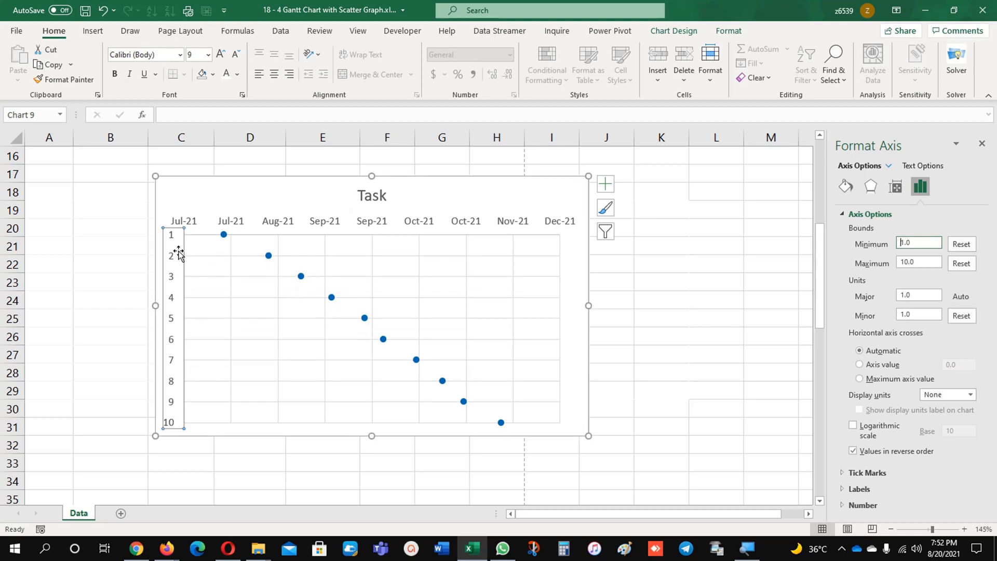
mouse_move(830, 276)
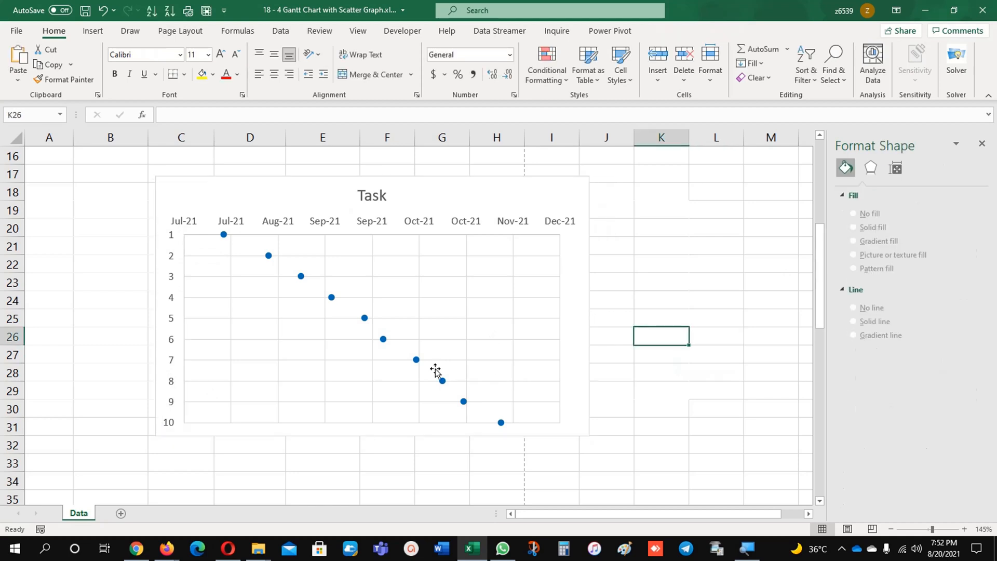
mouse_move(363, 318)
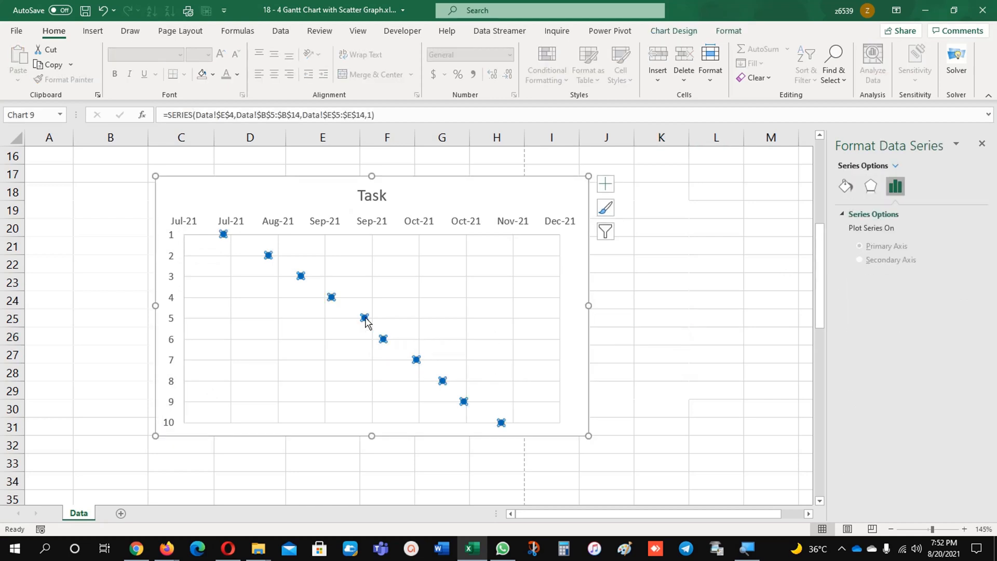
Add error bars to the task points, remove the vertical ones and the gridlines, and select the Task series.
click(604, 184)
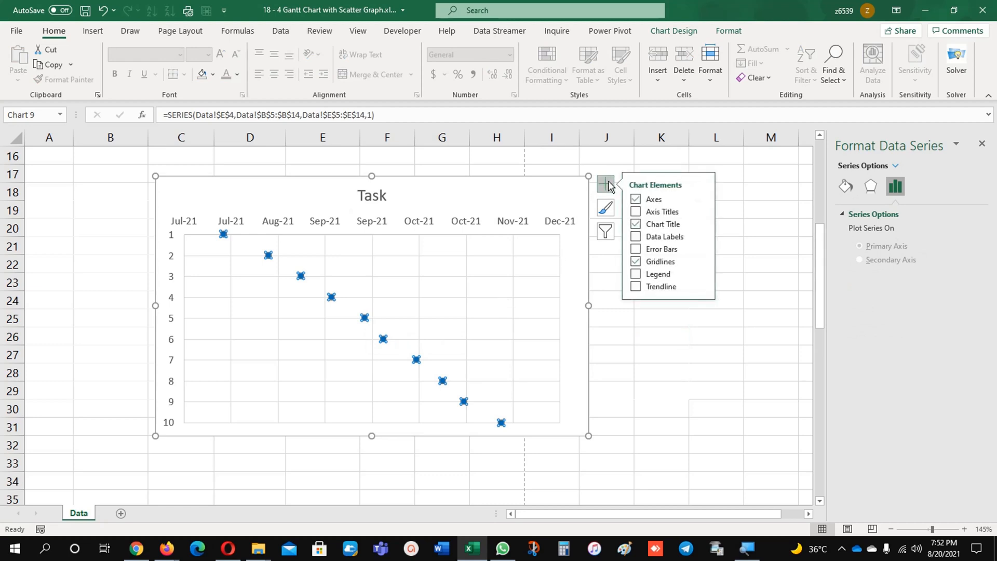
click(635, 248)
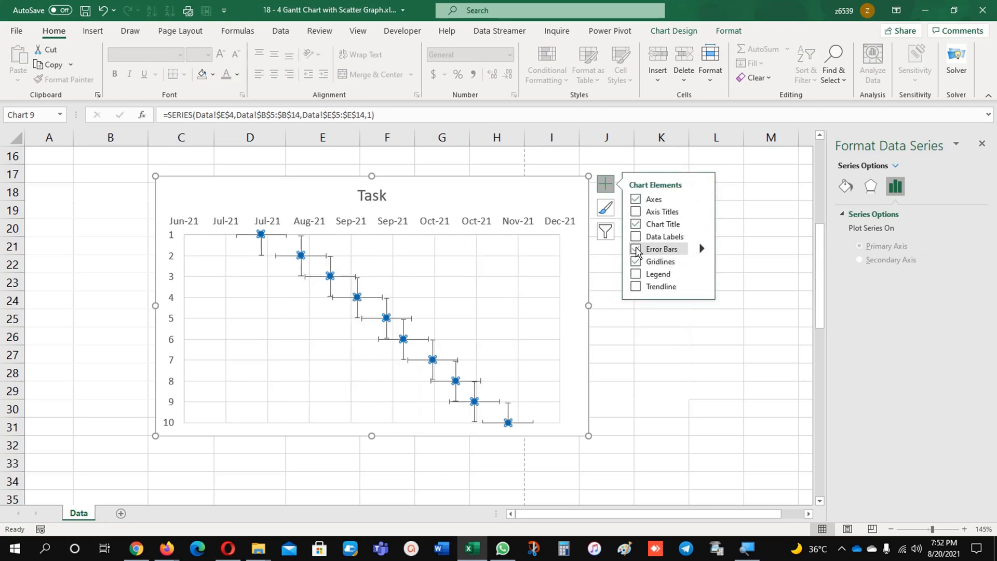
click(636, 248)
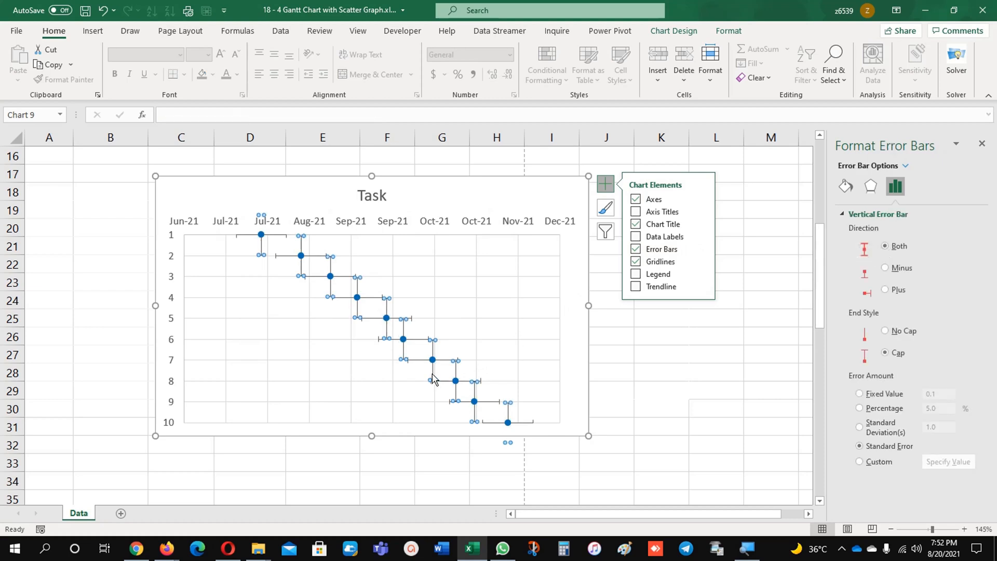
click(432, 375)
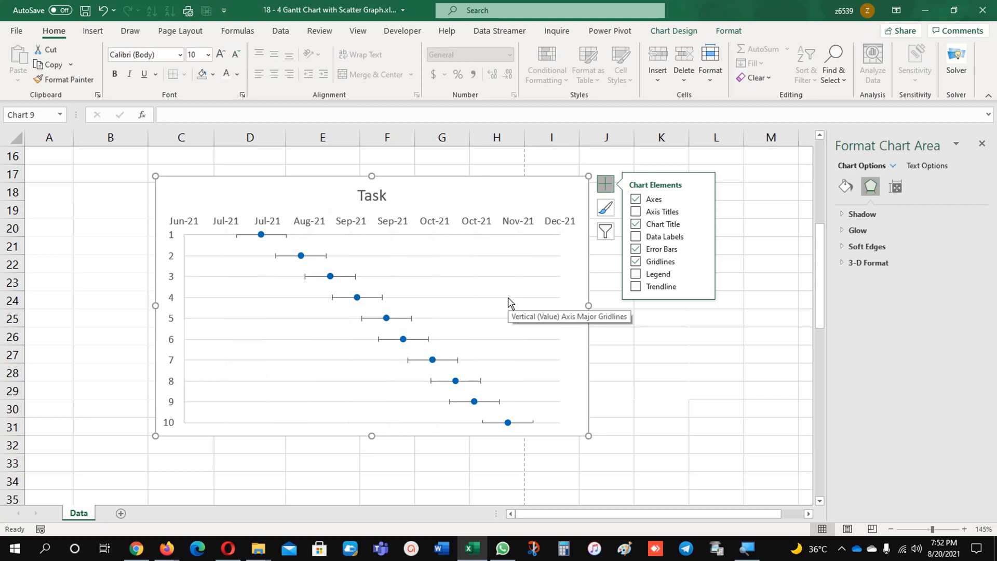
click(635, 262)
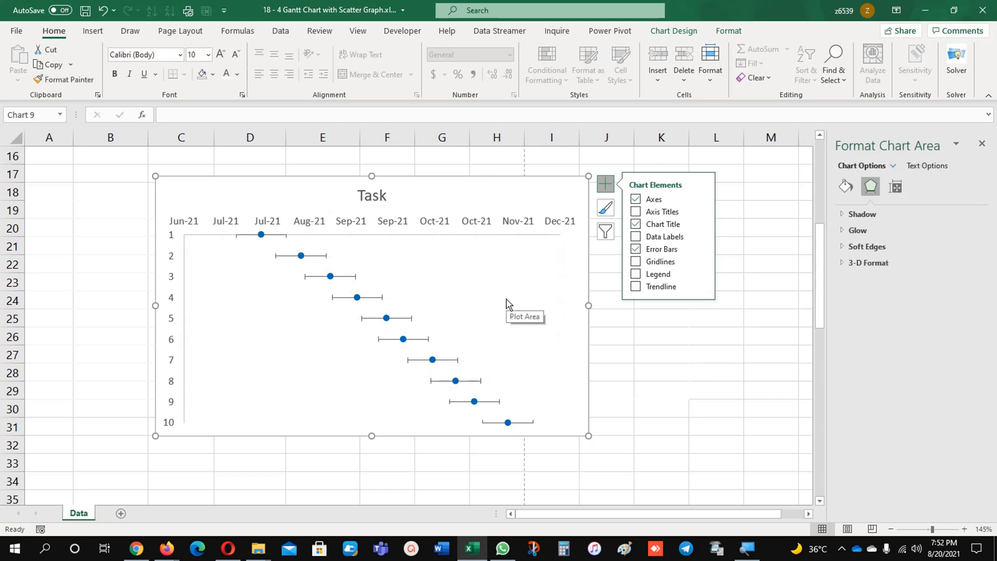
mouse_move(386, 318)
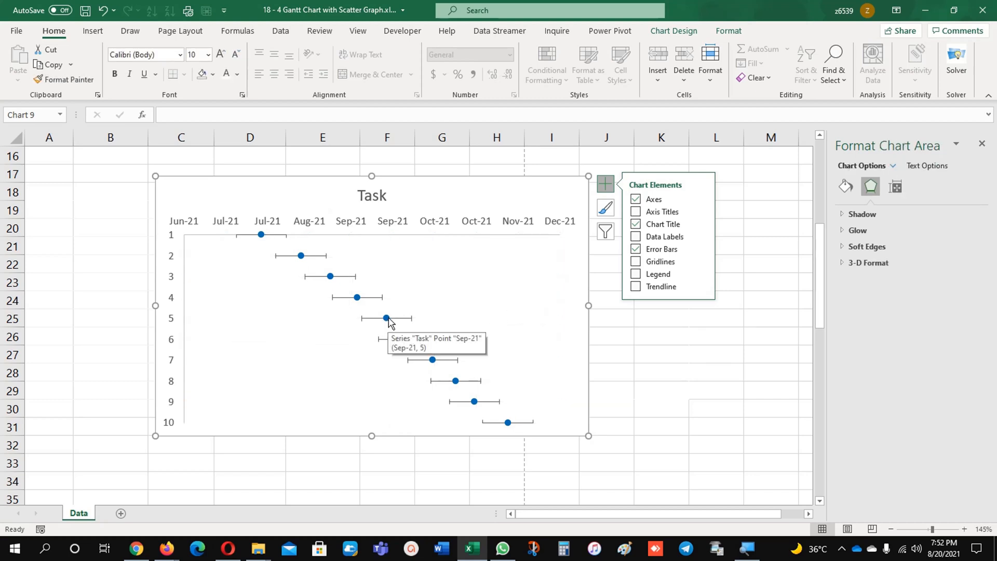
click(386, 318)
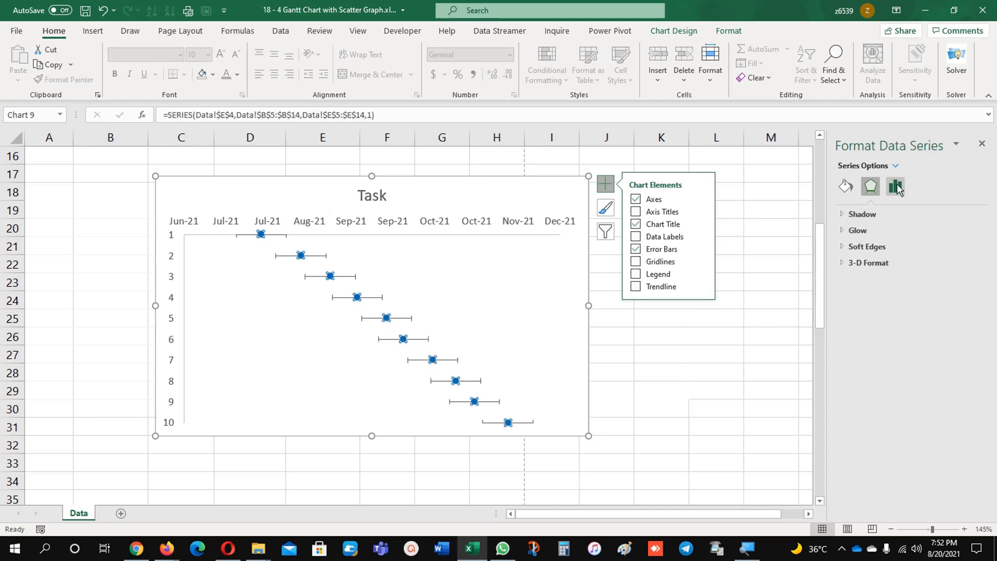
Make the Task X error bars Plus direction, No Cap, with custom lengths from Working Days.
click(896, 186)
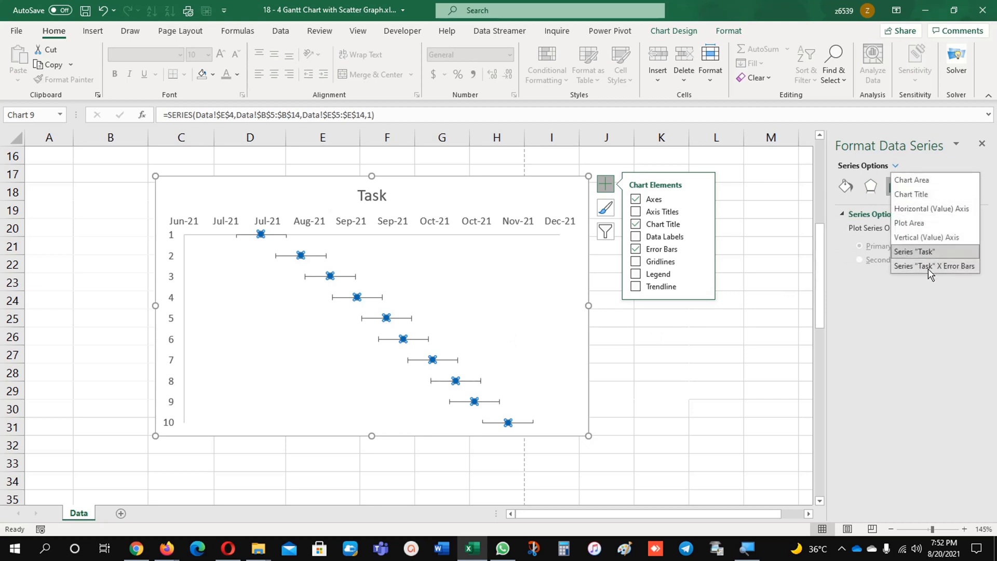
click(933, 266)
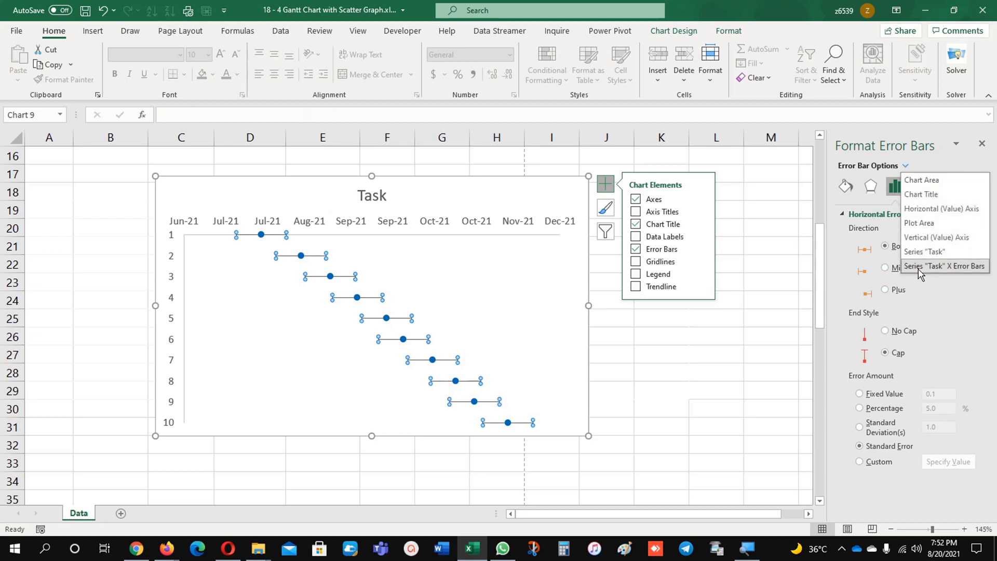
mouse_move(523, 312)
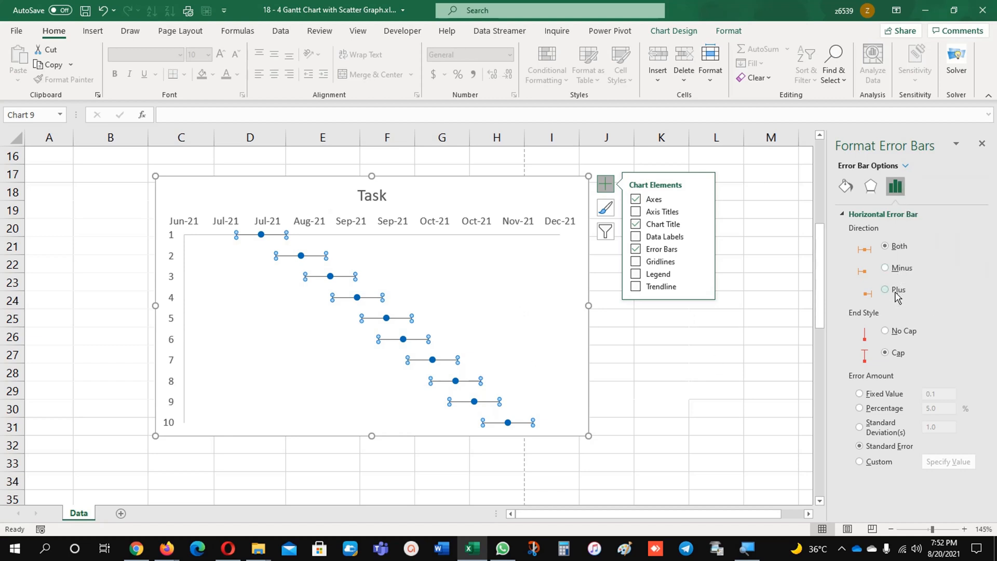
click(885, 290)
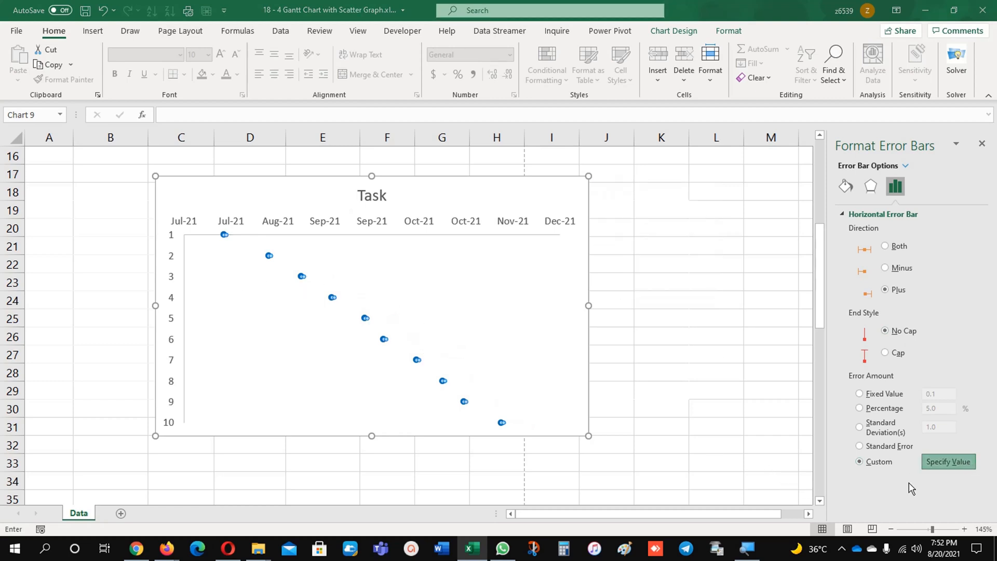
click(947, 461)
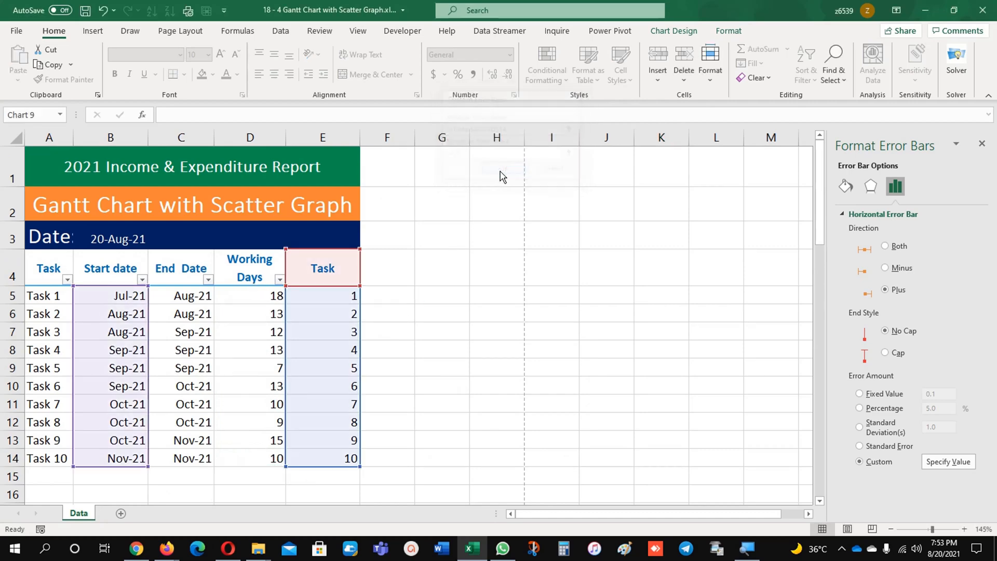
scroll(down, 3)
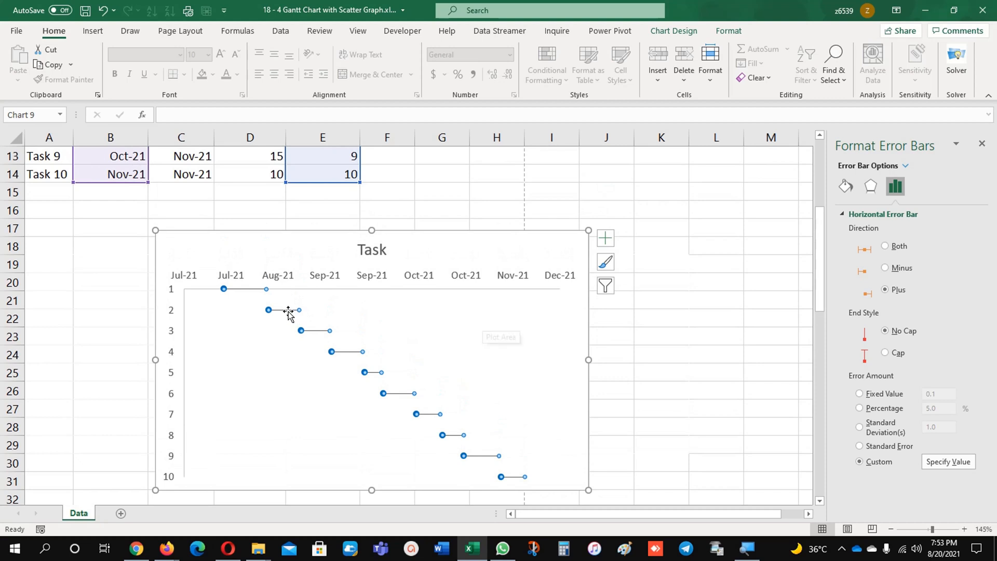
mouse_move(361, 348)
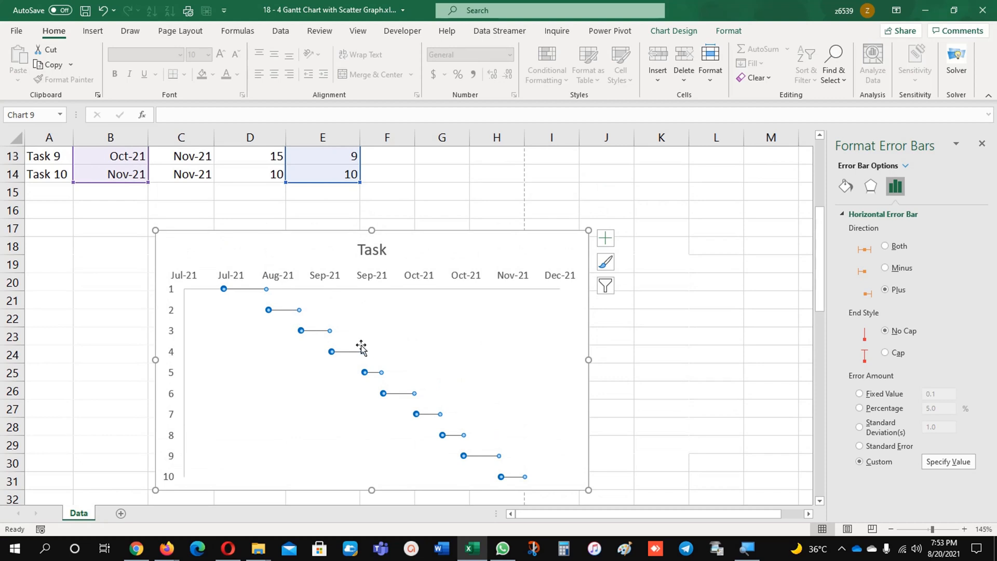
Style the duration error bars as thick orange lines.
click(845, 186)
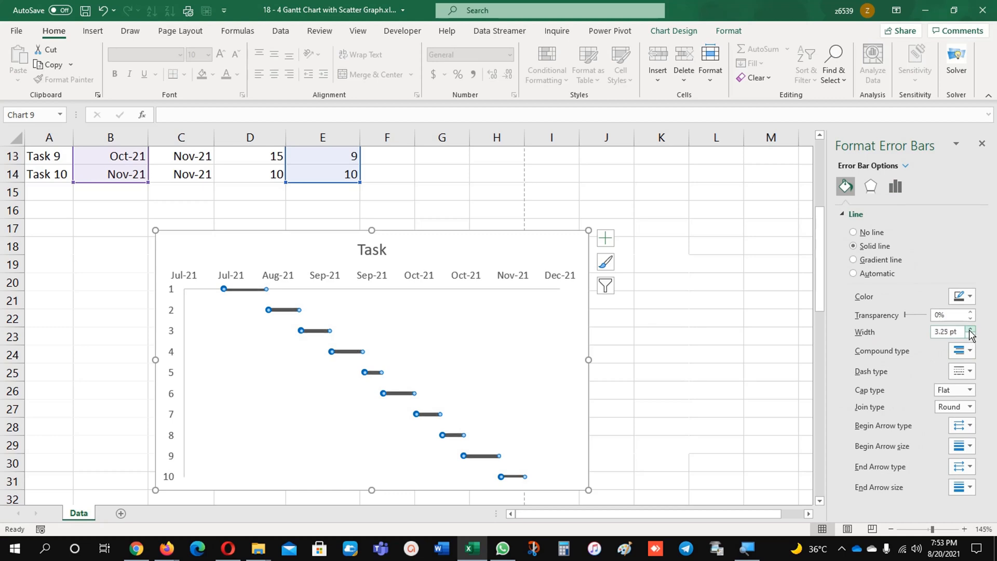
click(971, 296)
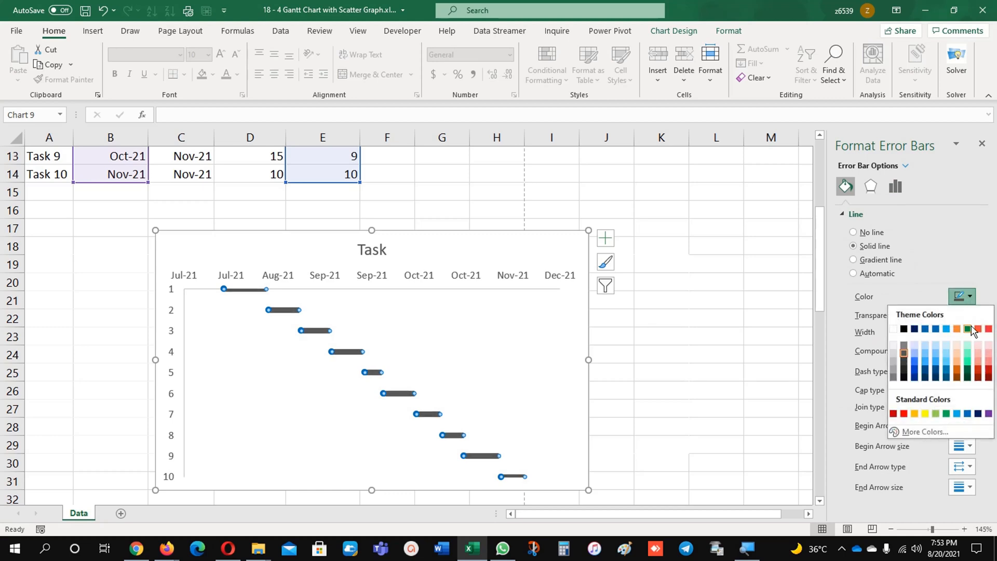
click(968, 329)
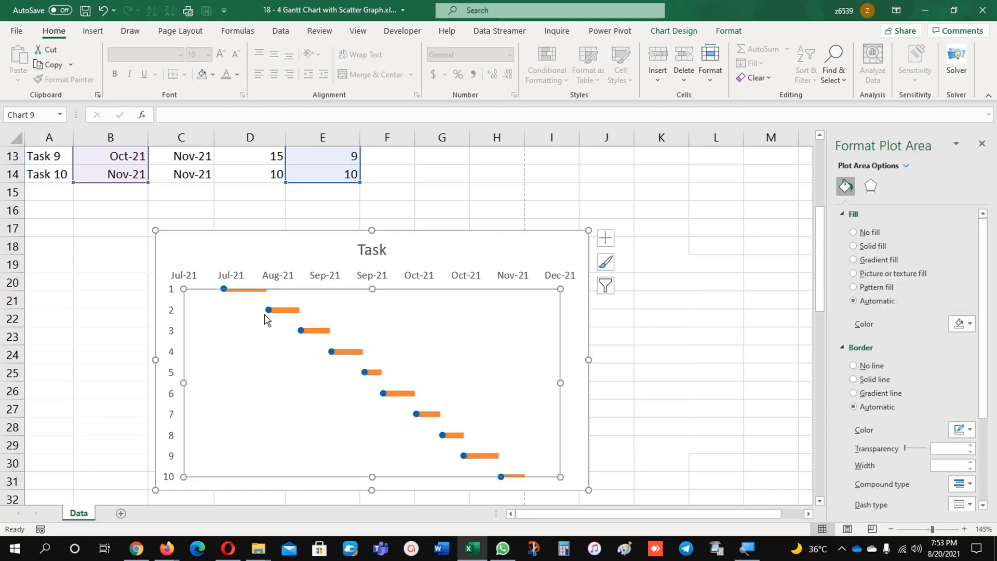
click(286, 310)
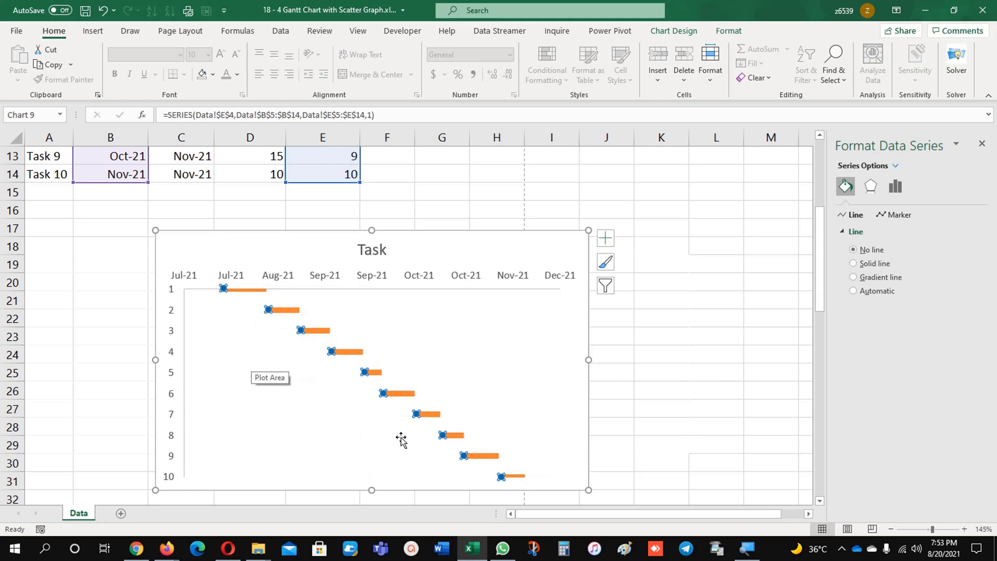
mouse_move(898, 258)
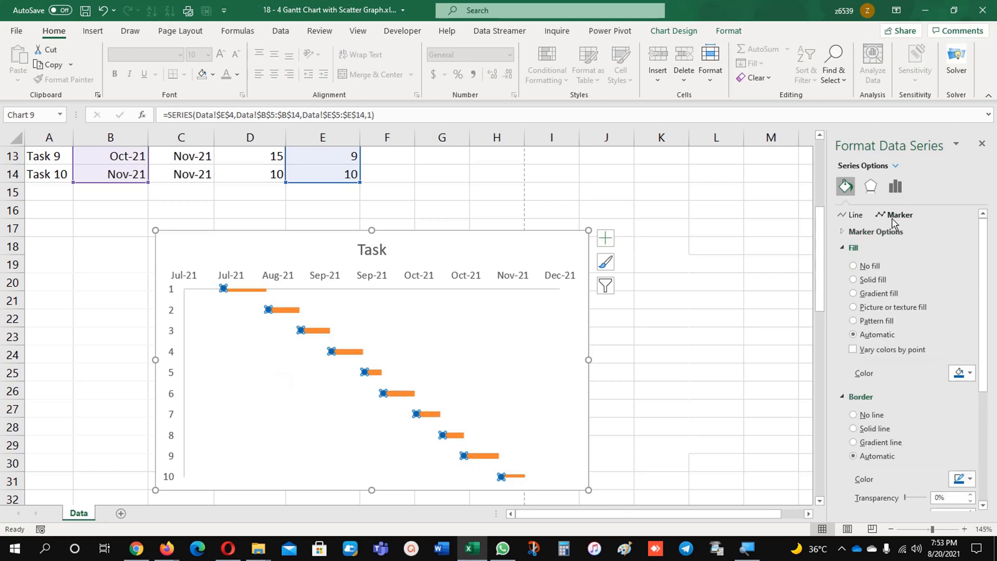
Remove the Task point markers by setting marker fill and border to none.
click(854, 265)
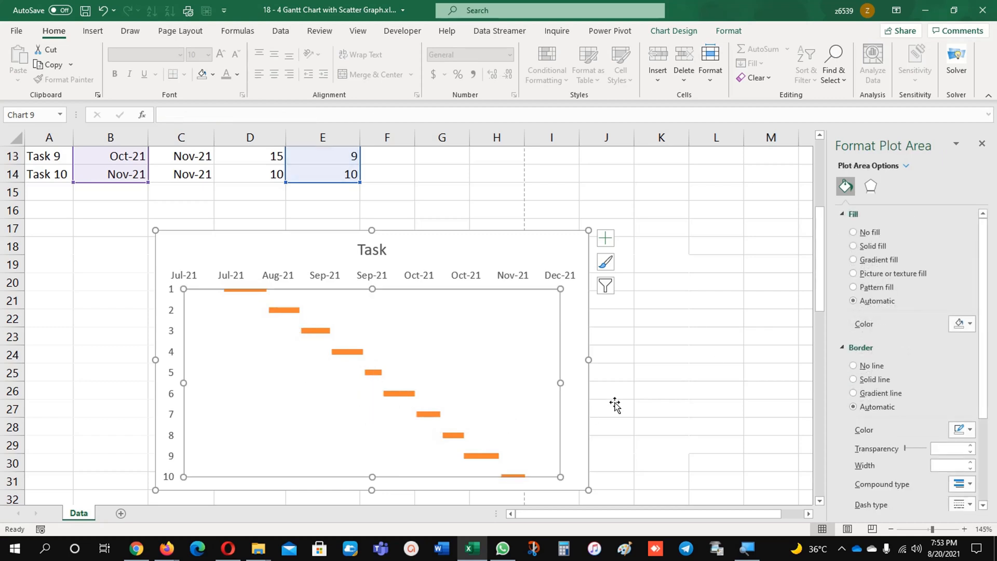
mouse_move(171, 328)
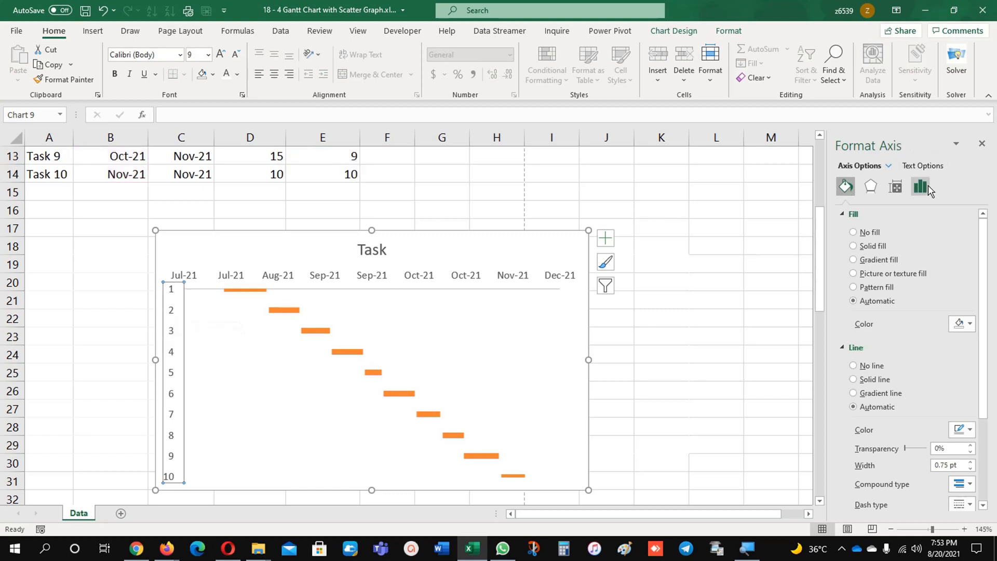
click(920, 185)
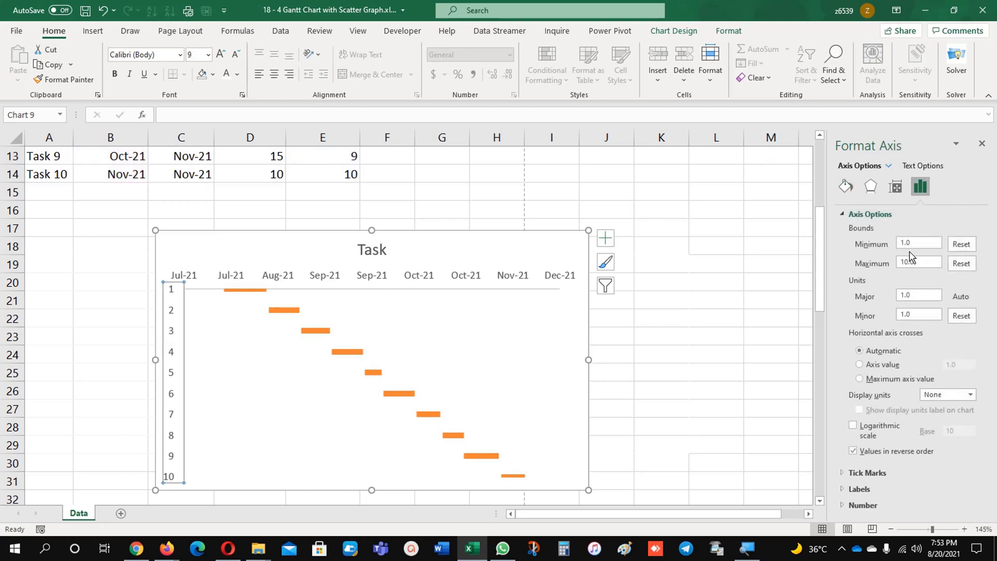
click(917, 243)
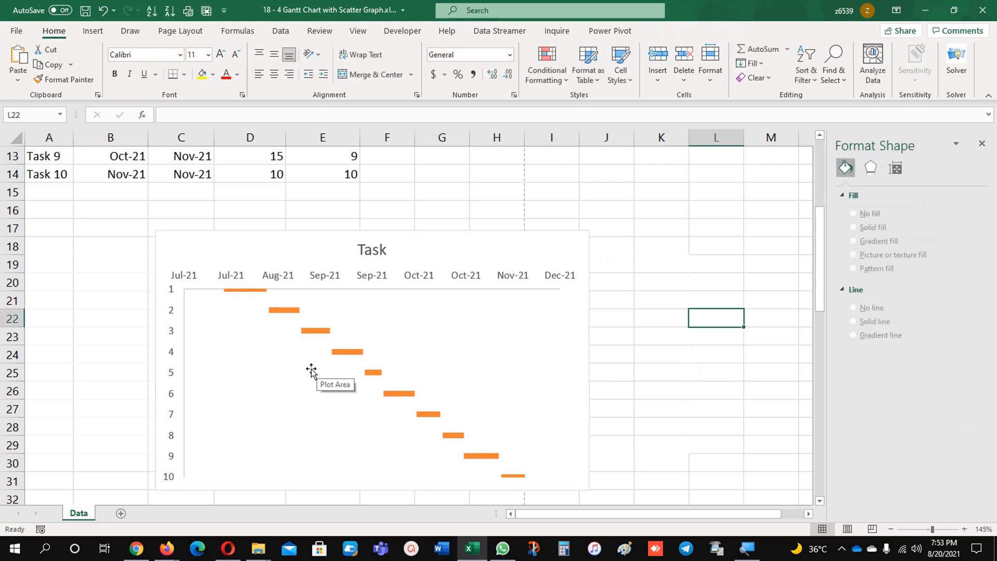
scroll(down, 3)
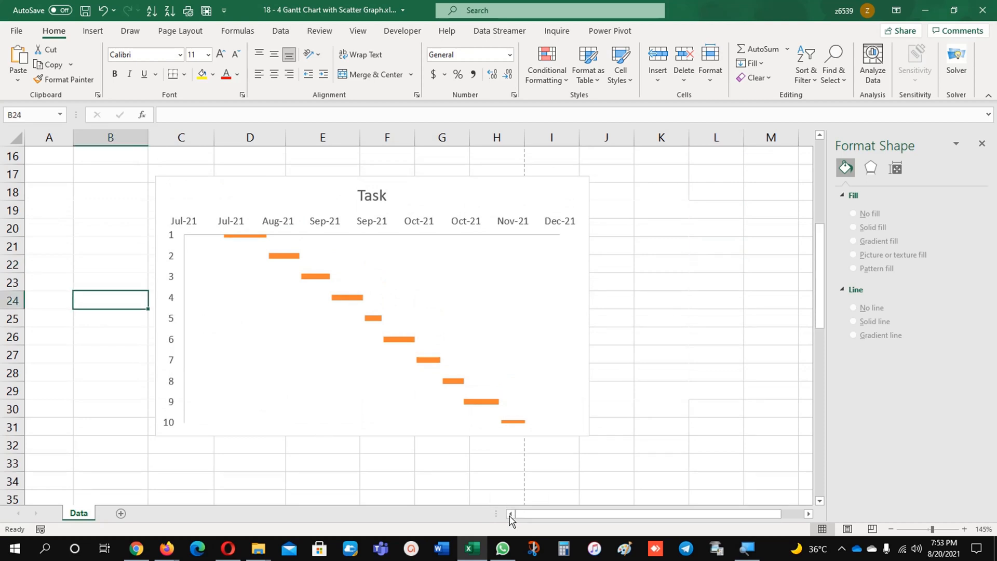
click(110, 283)
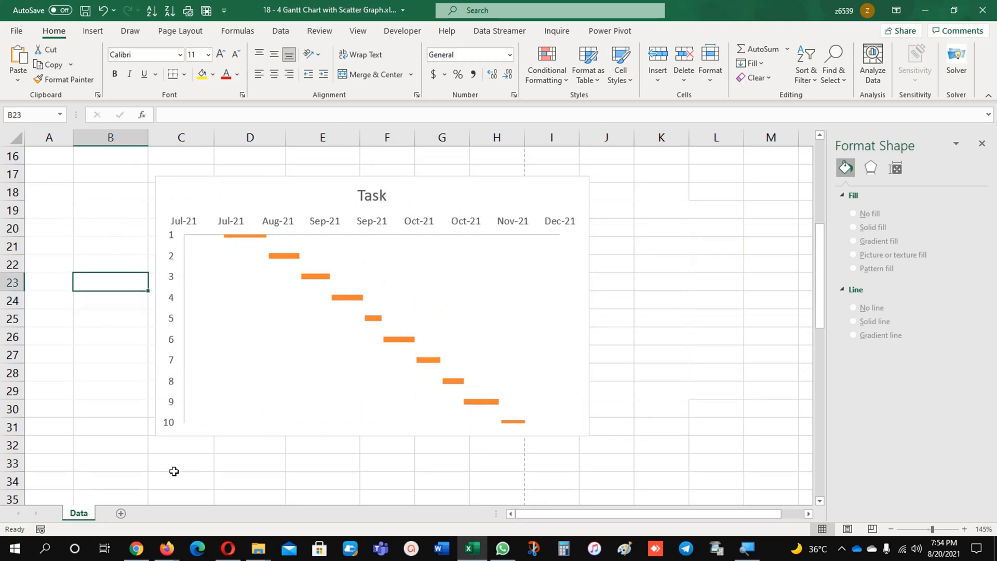
click(180, 30)
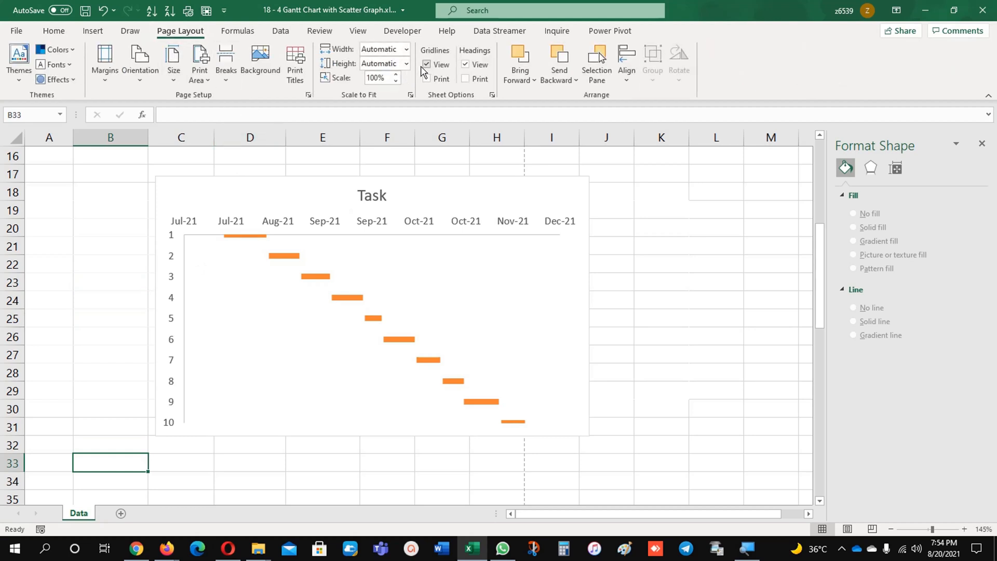
Hide the worksheet gridlines and set the chart area to No fill.
click(426, 64)
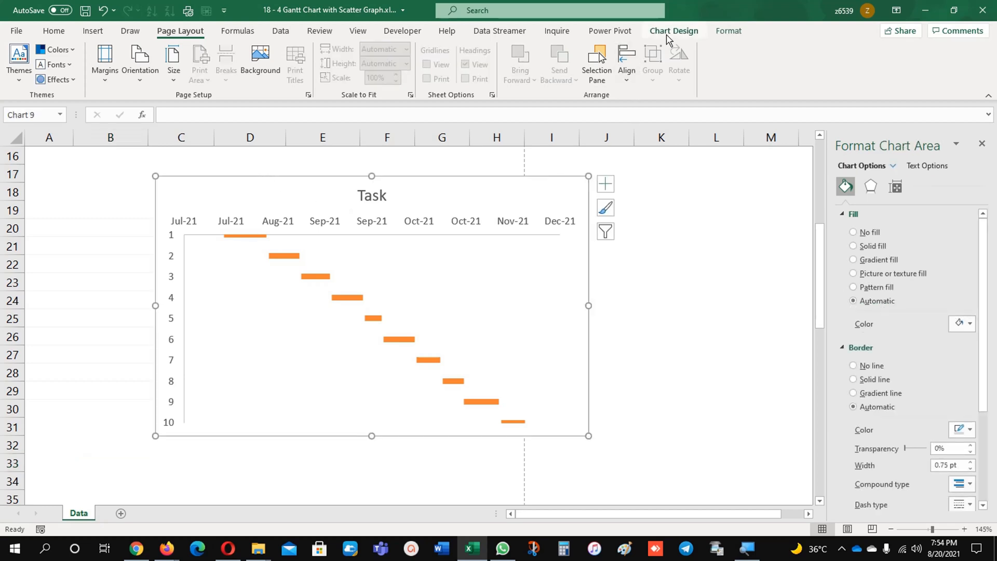
click(728, 30)
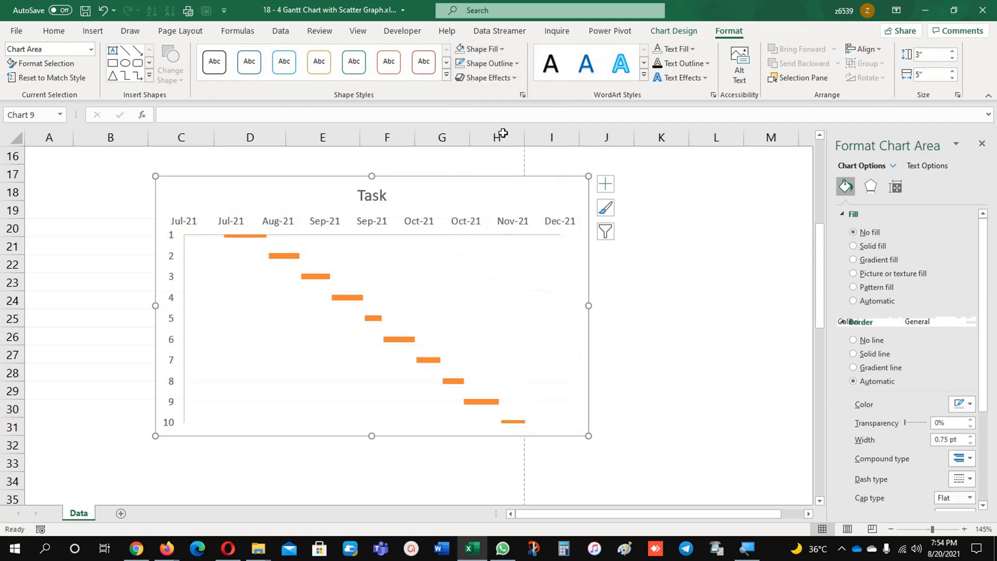
click(486, 64)
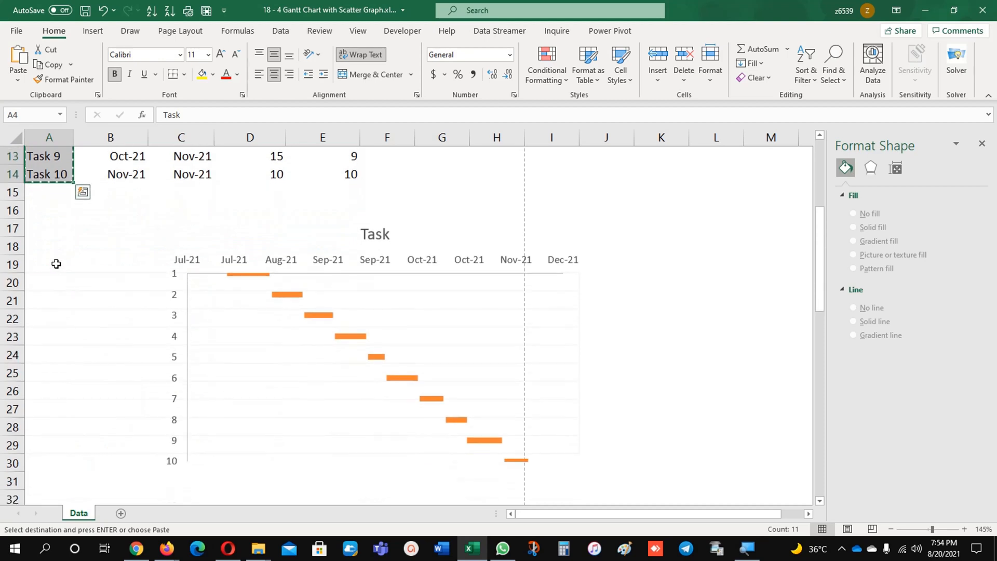
Paste the task columns transposed beside the chart and drag the chart to align bars with rows 20–29.
right_click(54, 264)
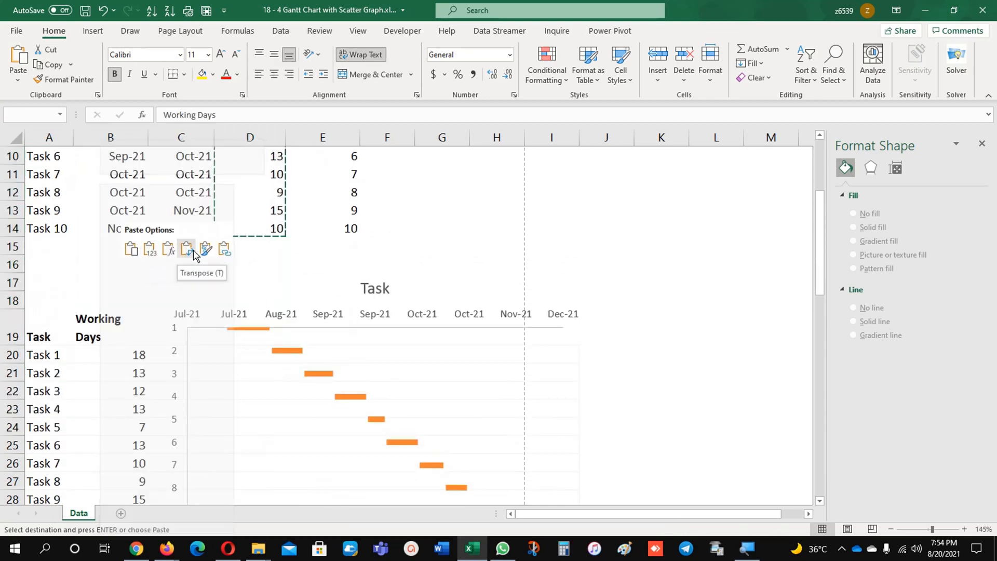
click(186, 248)
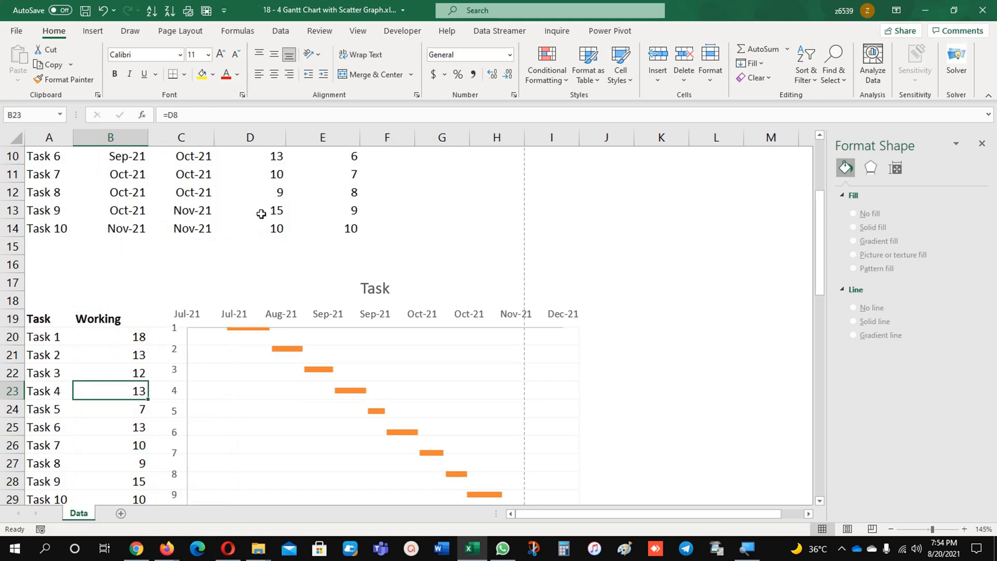
click(249, 228)
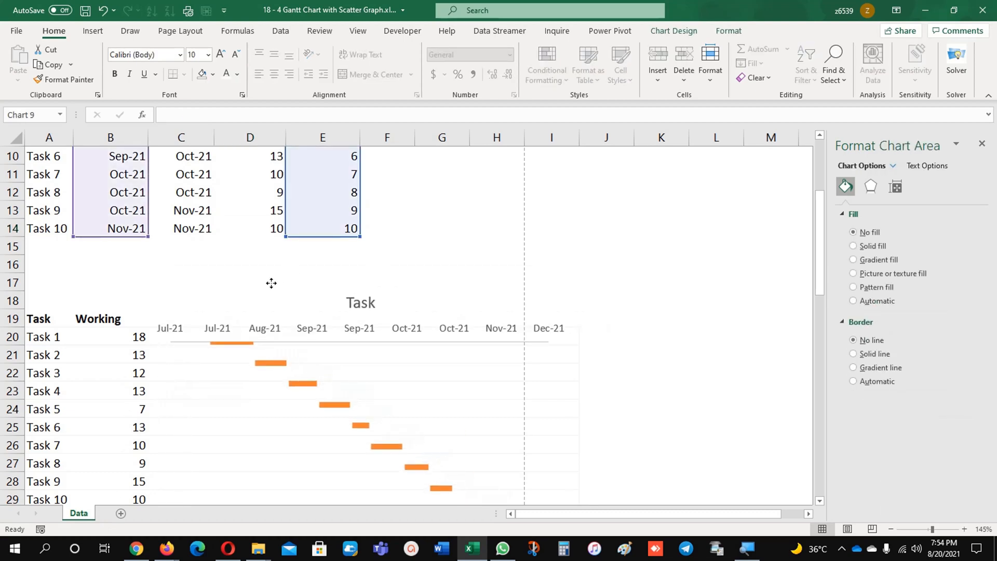
drag(272, 282, 252, 272)
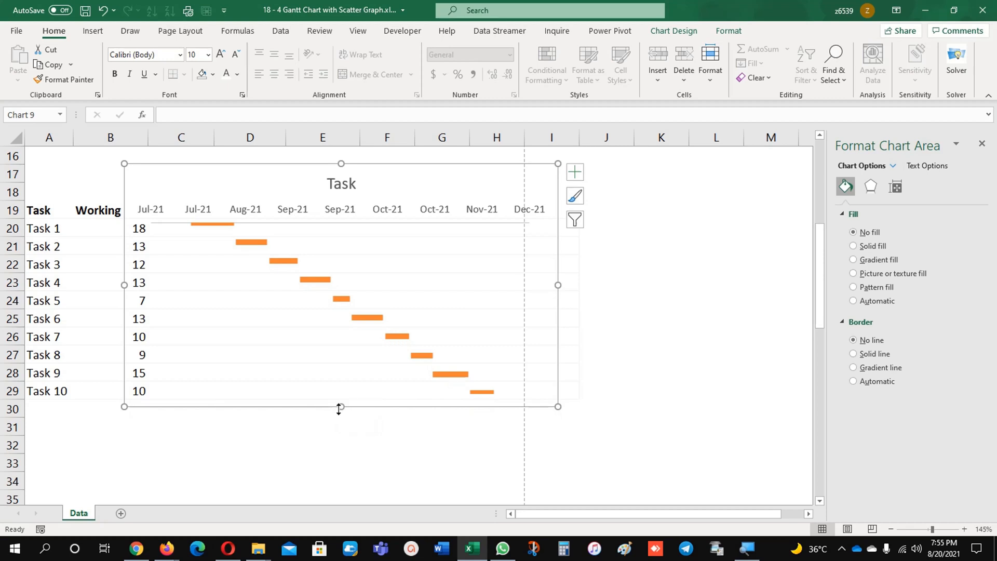
mouse_move(301, 403)
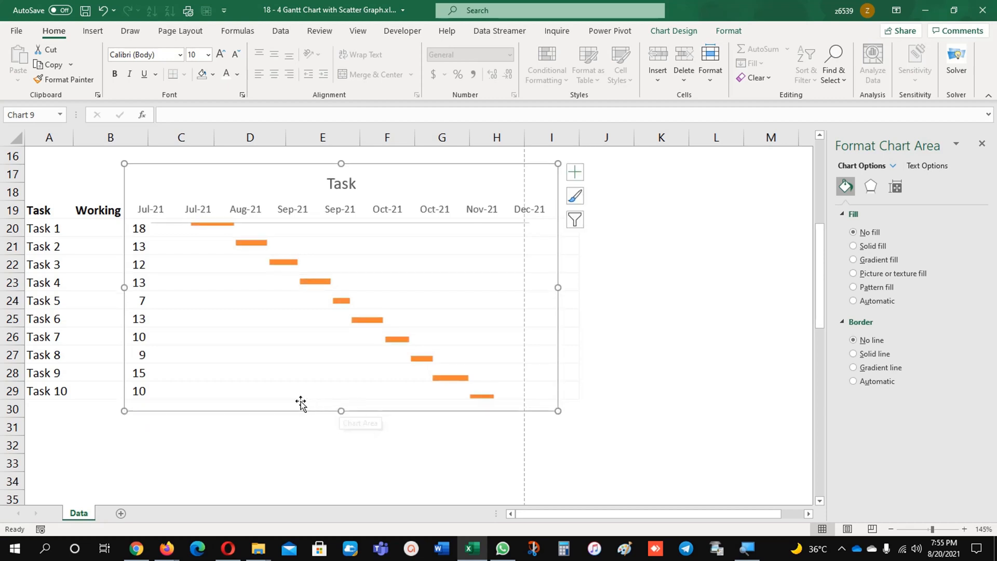
mouse_move(215, 318)
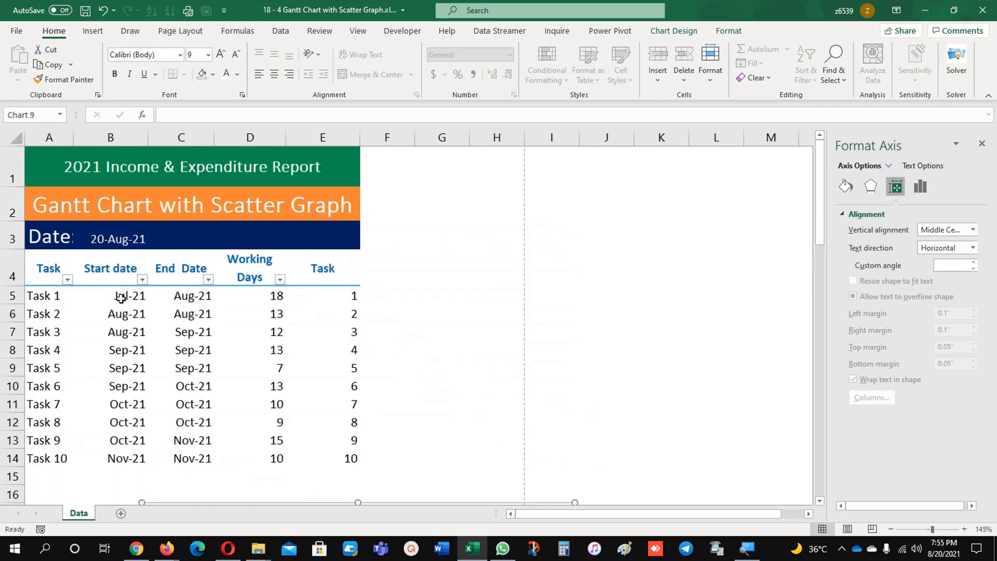
Stretch the chart taller so each orange bar lines up with its task row.
scroll(down, 3)
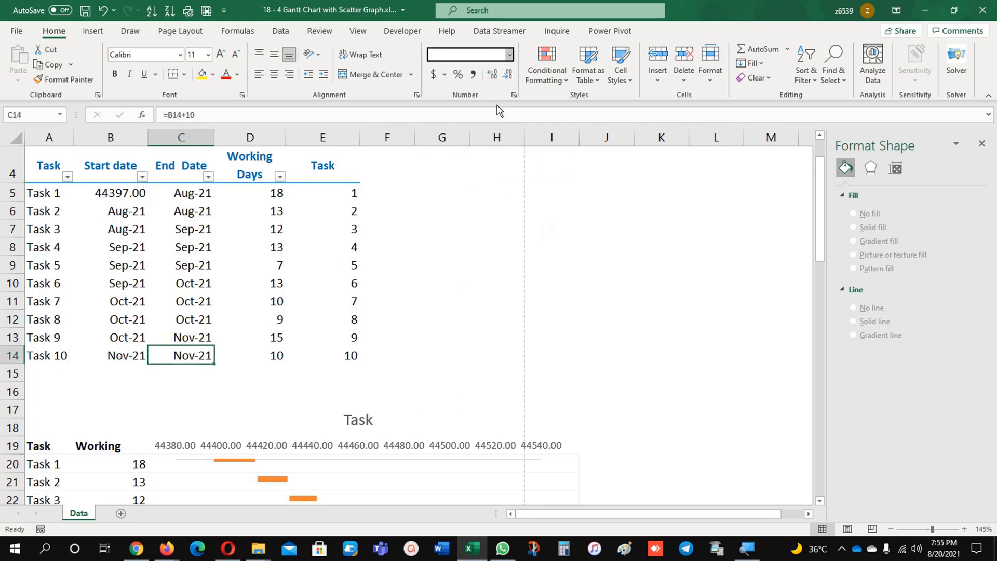
Show Task 10's end date as a serial number and bound the axis minimum 44397, maximum 44525.
click(467, 54)
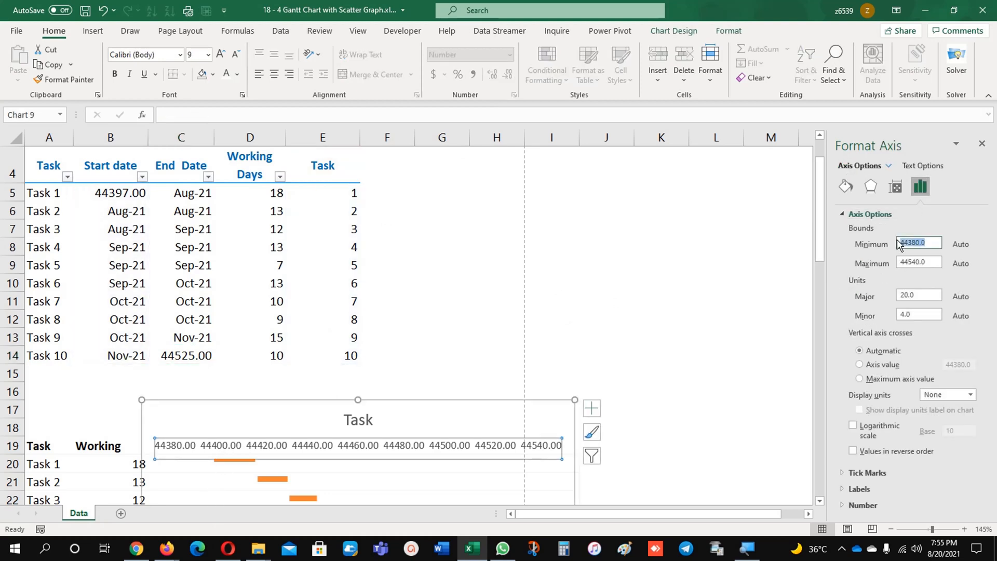
text(44)
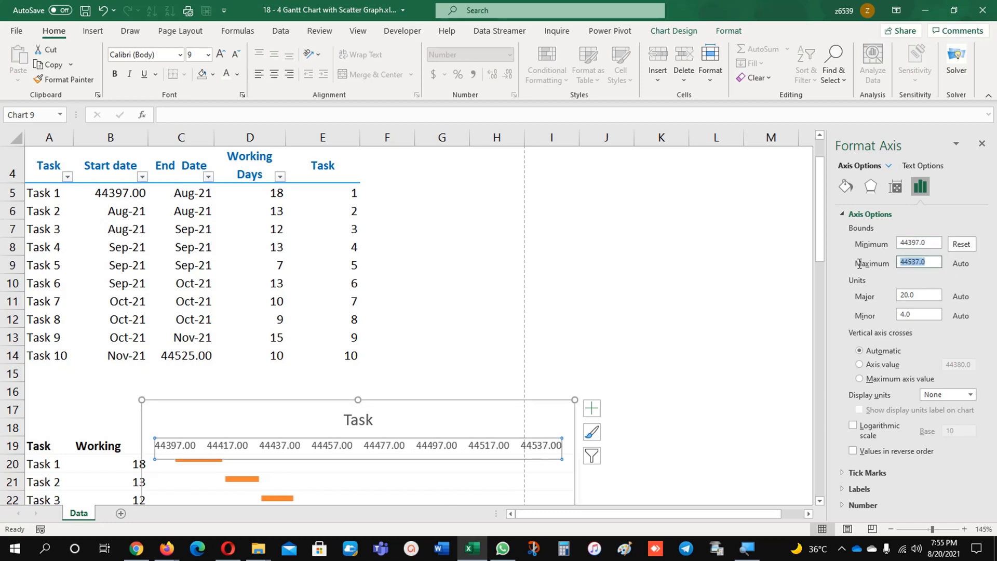
text(442)
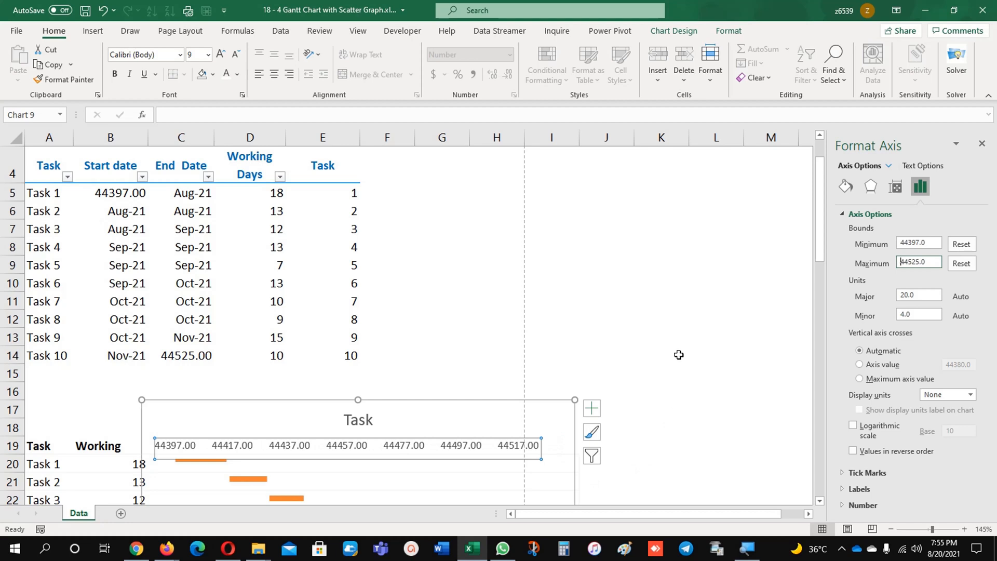
mouse_move(166, 250)
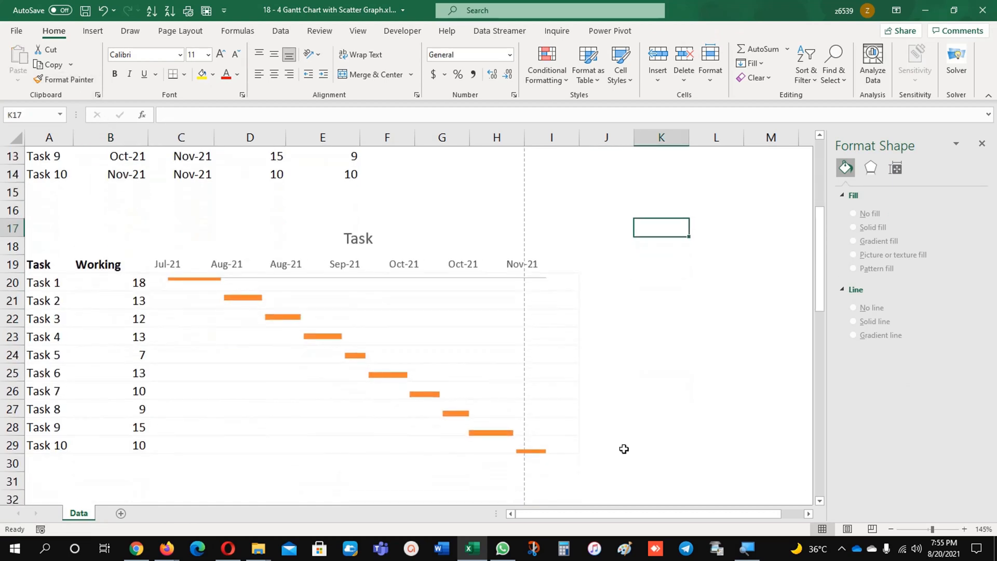
Scroll through the sheet to check month-format dates and axis labels from Jul-21 to Nov-21.
scroll(down, 3)
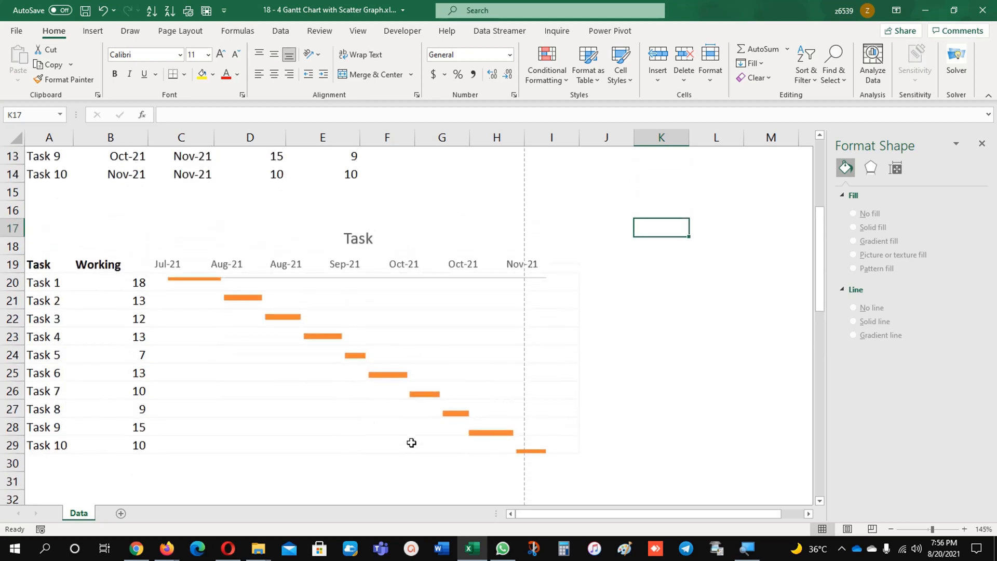
mouse_move(638, 354)
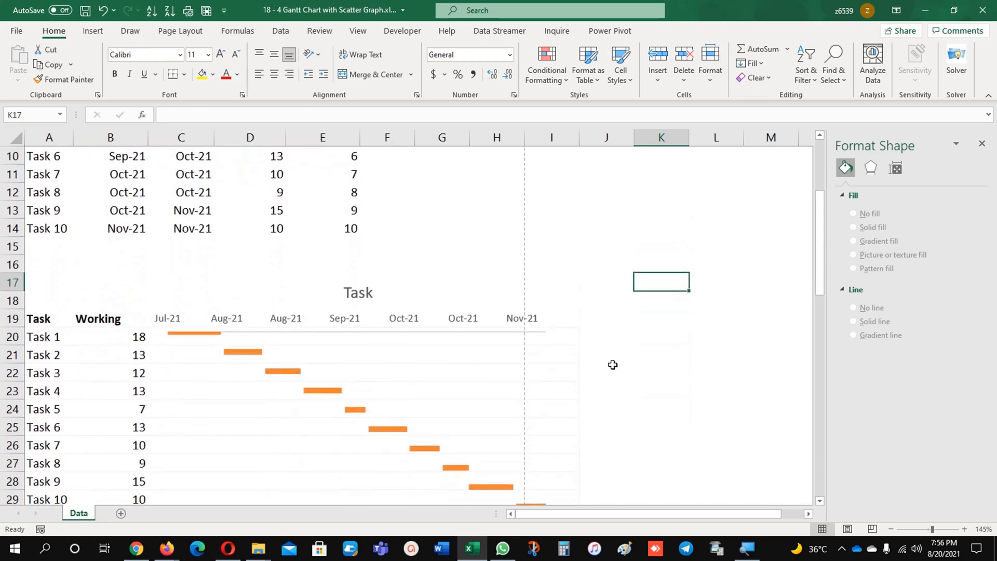
scroll(down, 3)
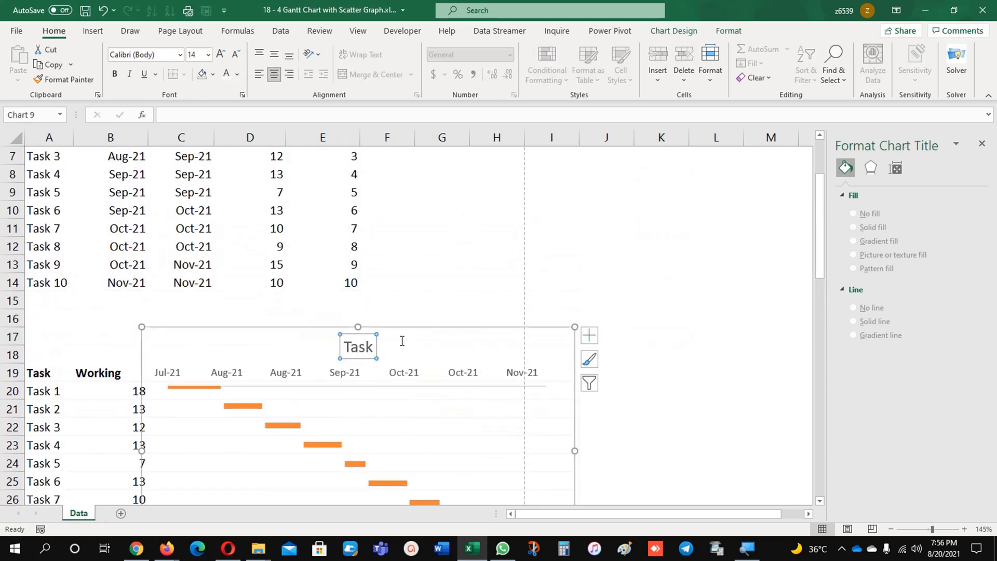
click(587, 335)
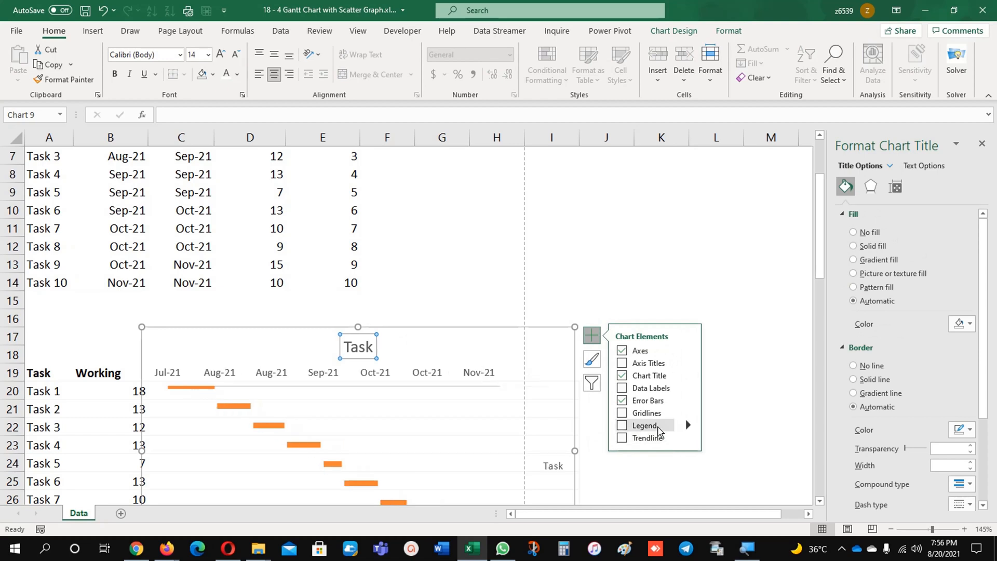
click(622, 412)
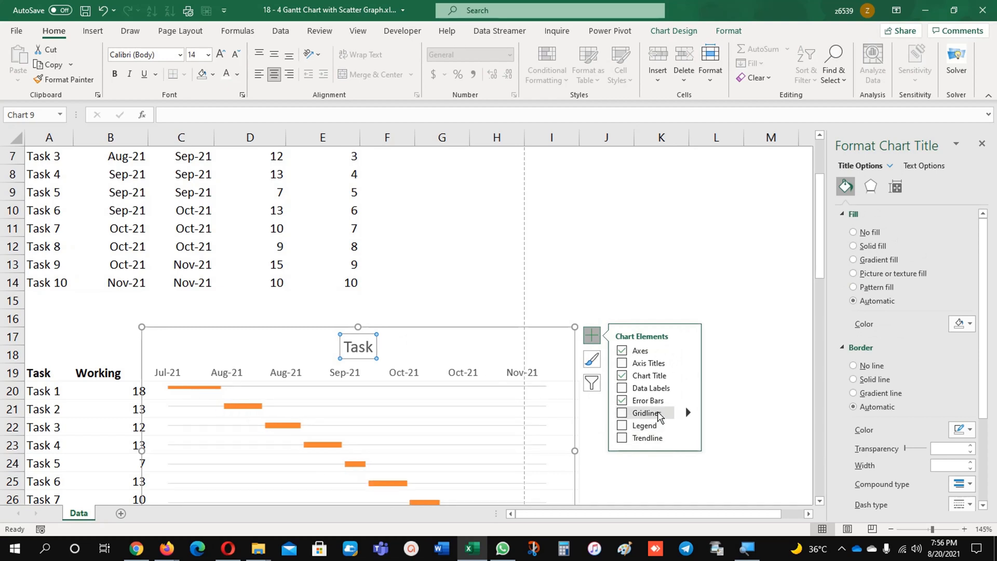
click(621, 400)
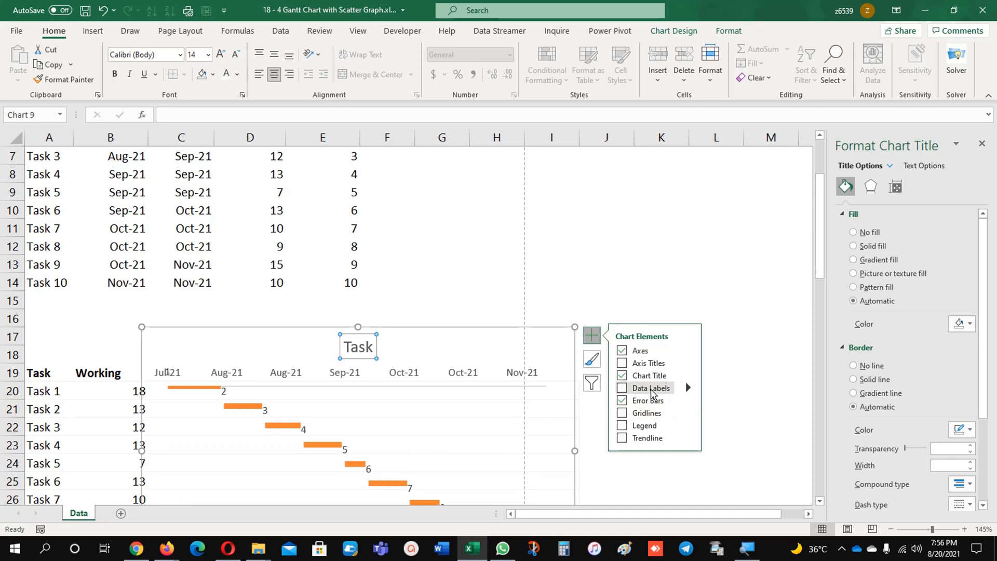
click(622, 364)
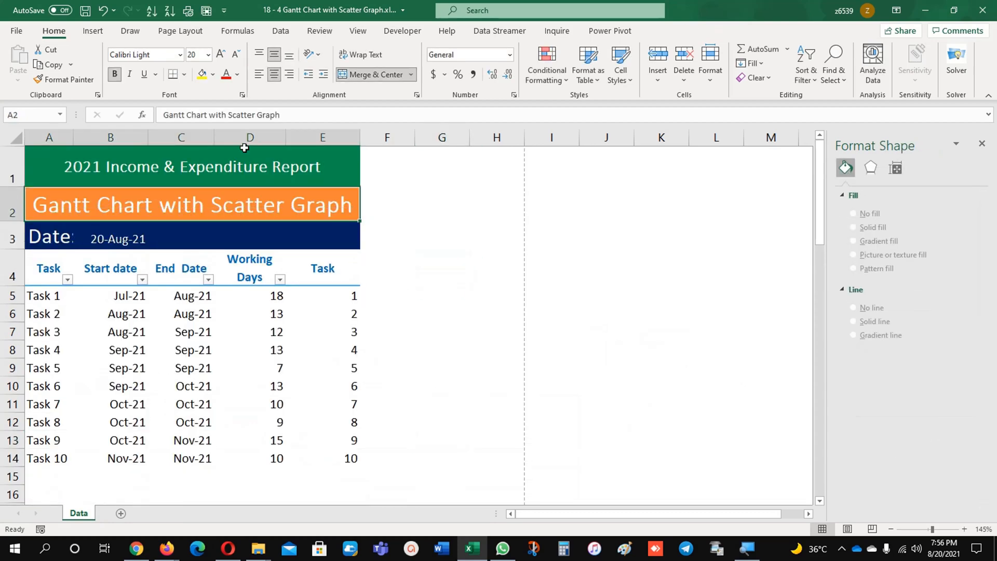
Make the title 'Gantt Chart with Scatter Graph' bold white on a solid green fill.
double_click(191, 205)
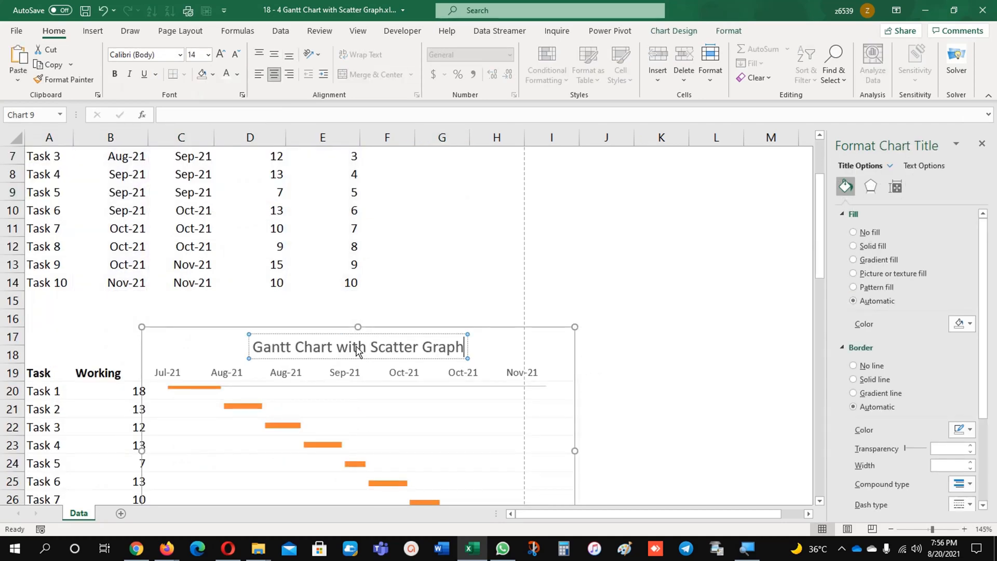
click(214, 75)
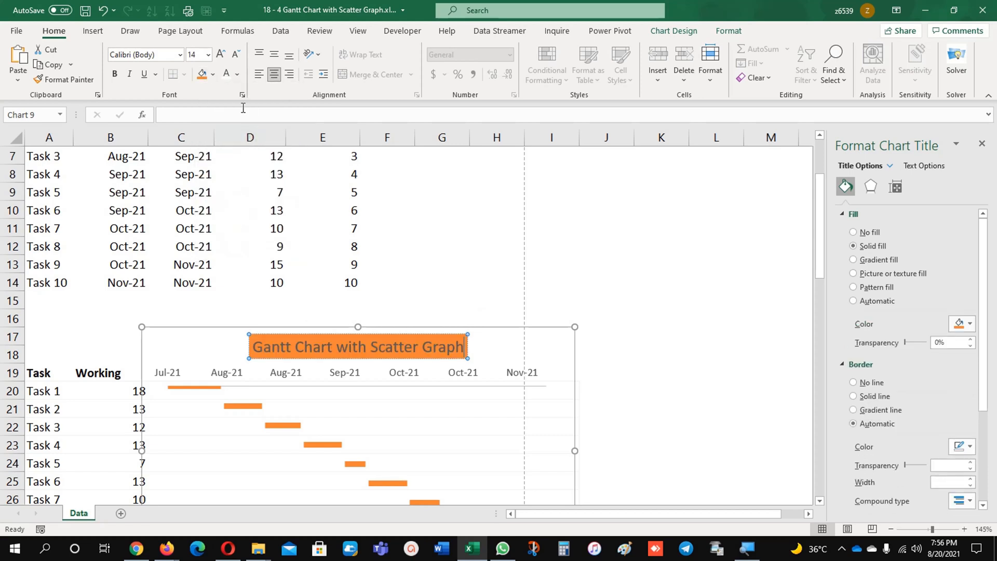
mouse_move(499, 361)
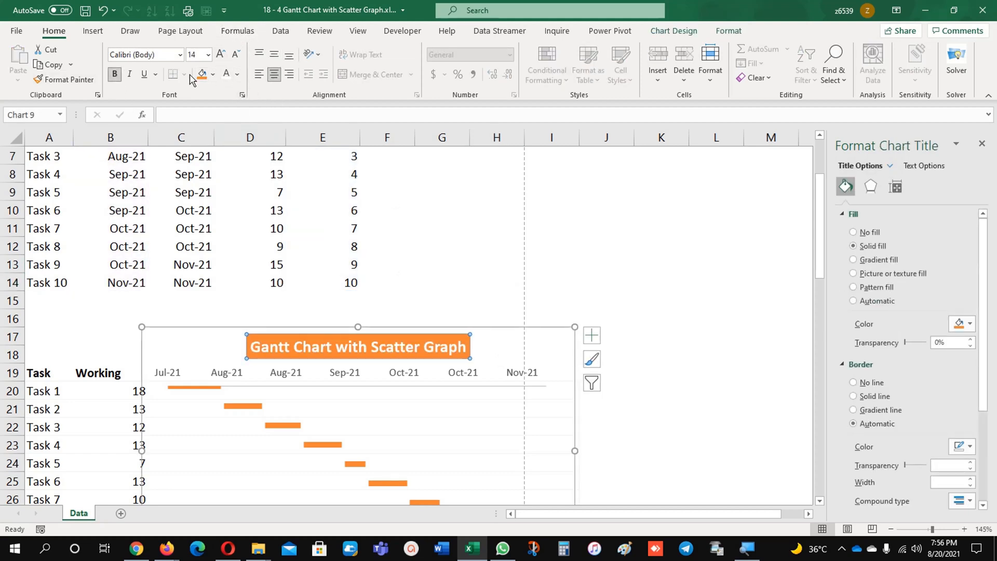
click(214, 75)
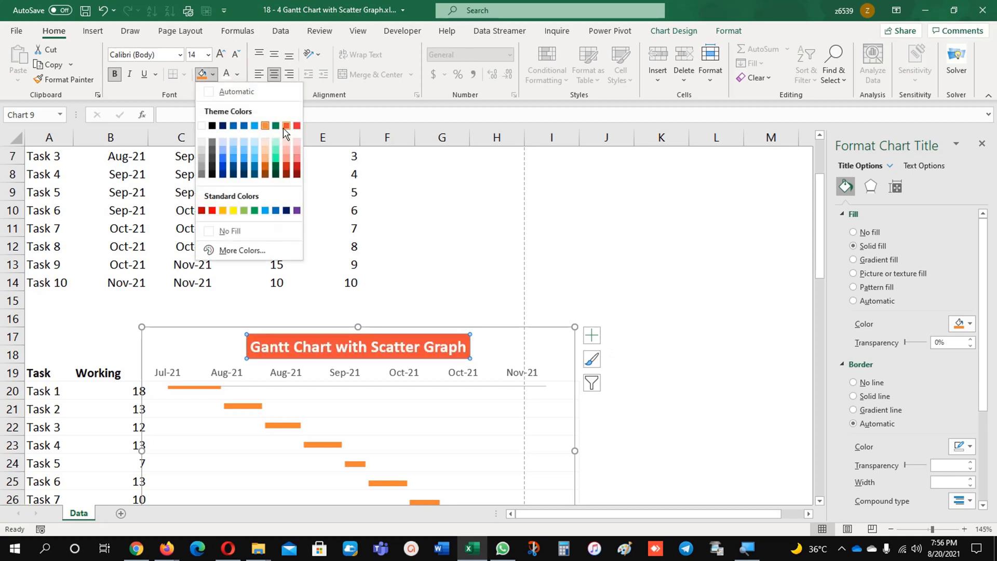
click(275, 126)
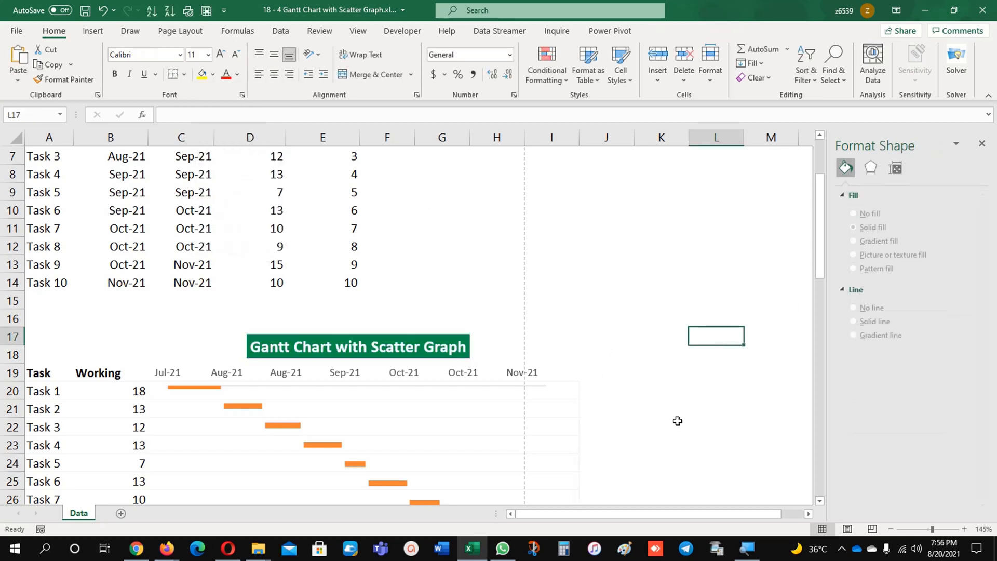
scroll(down, 3)
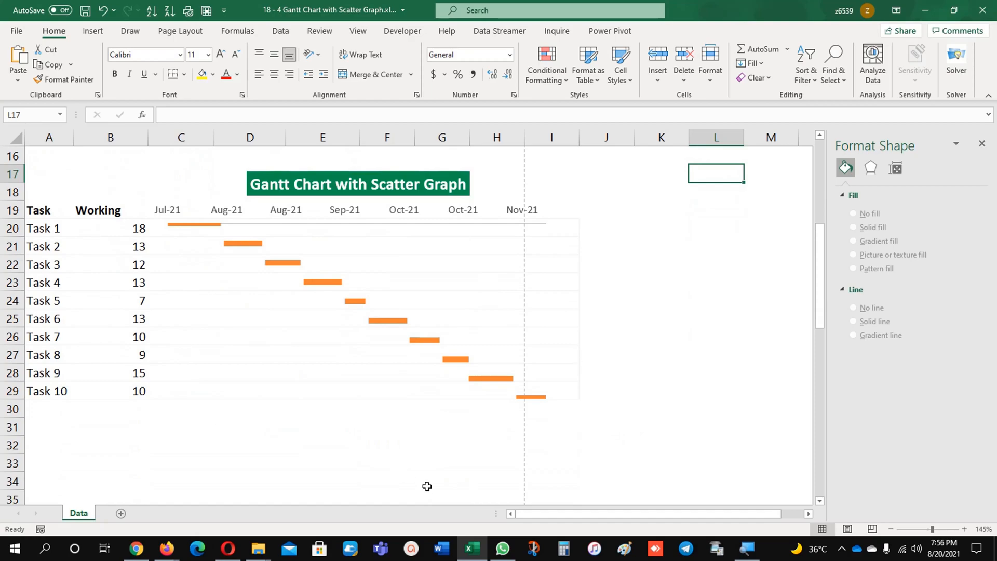
mouse_move(439, 477)
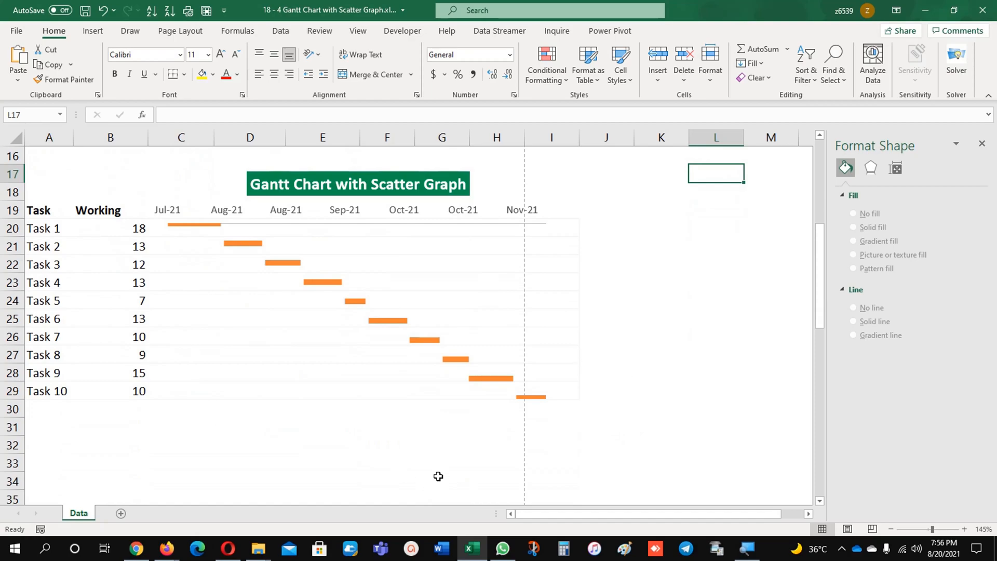